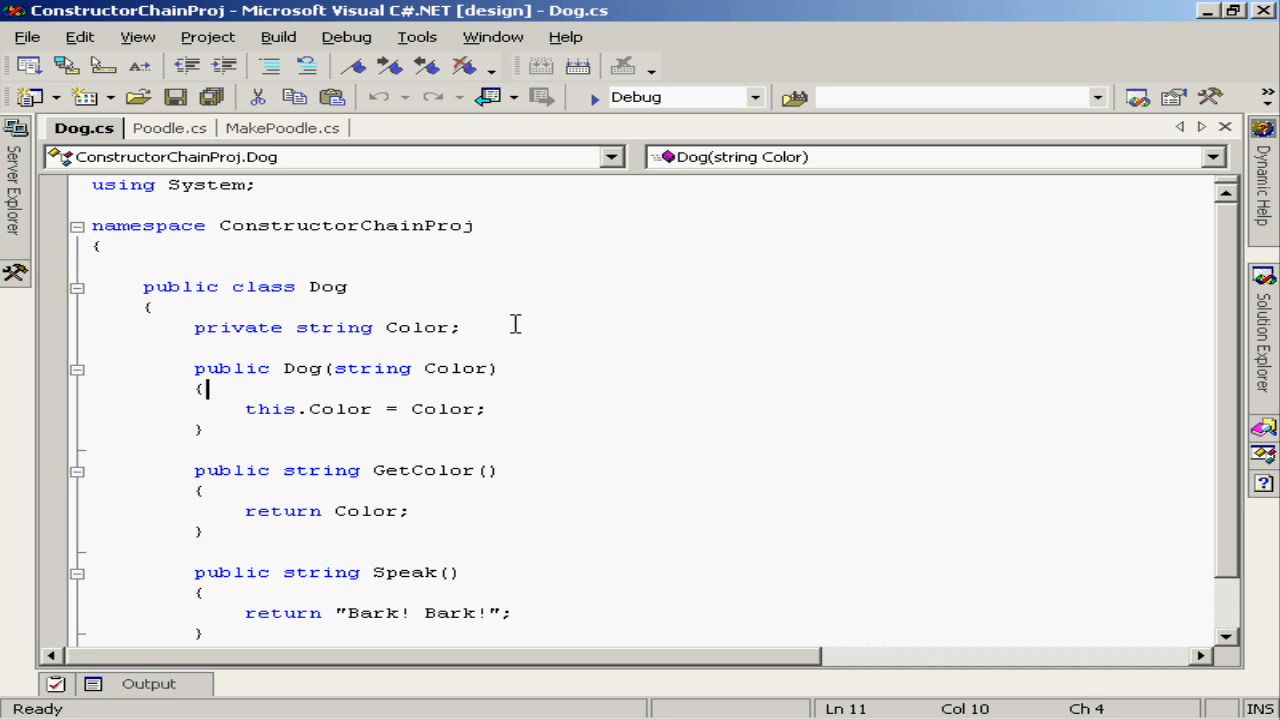
mouse_move(484, 320)
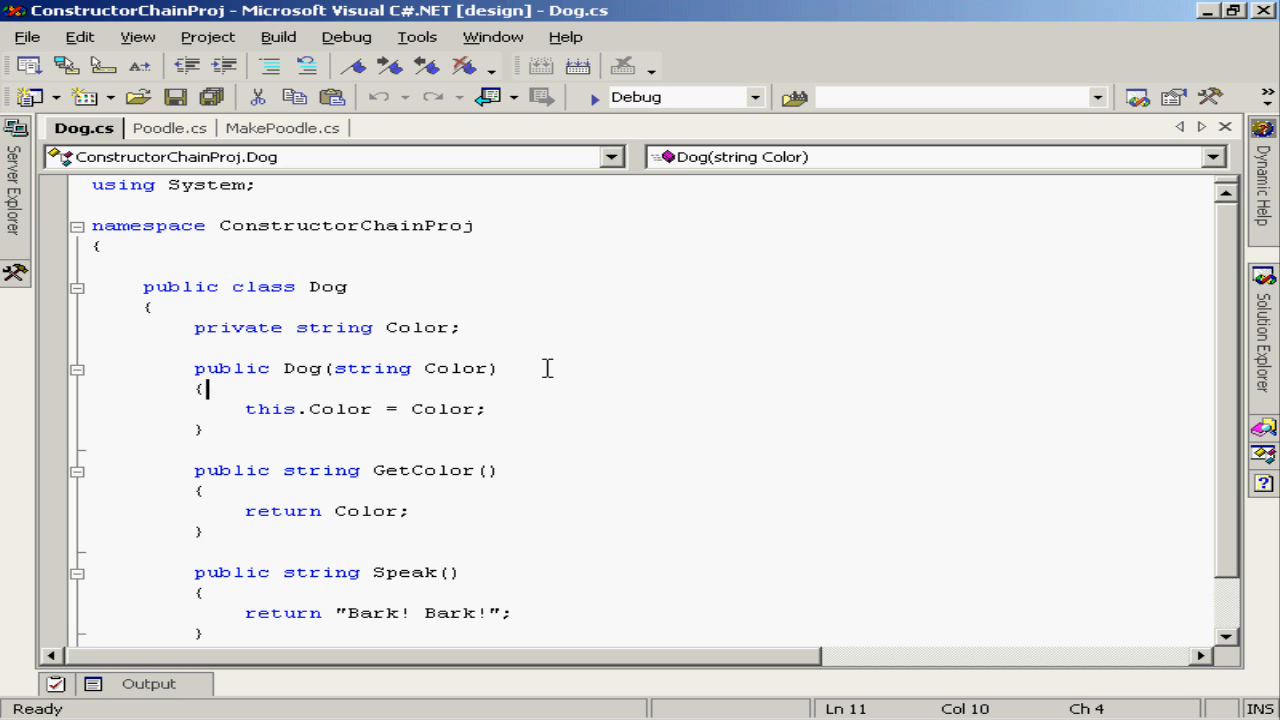
mouse_move(536, 388)
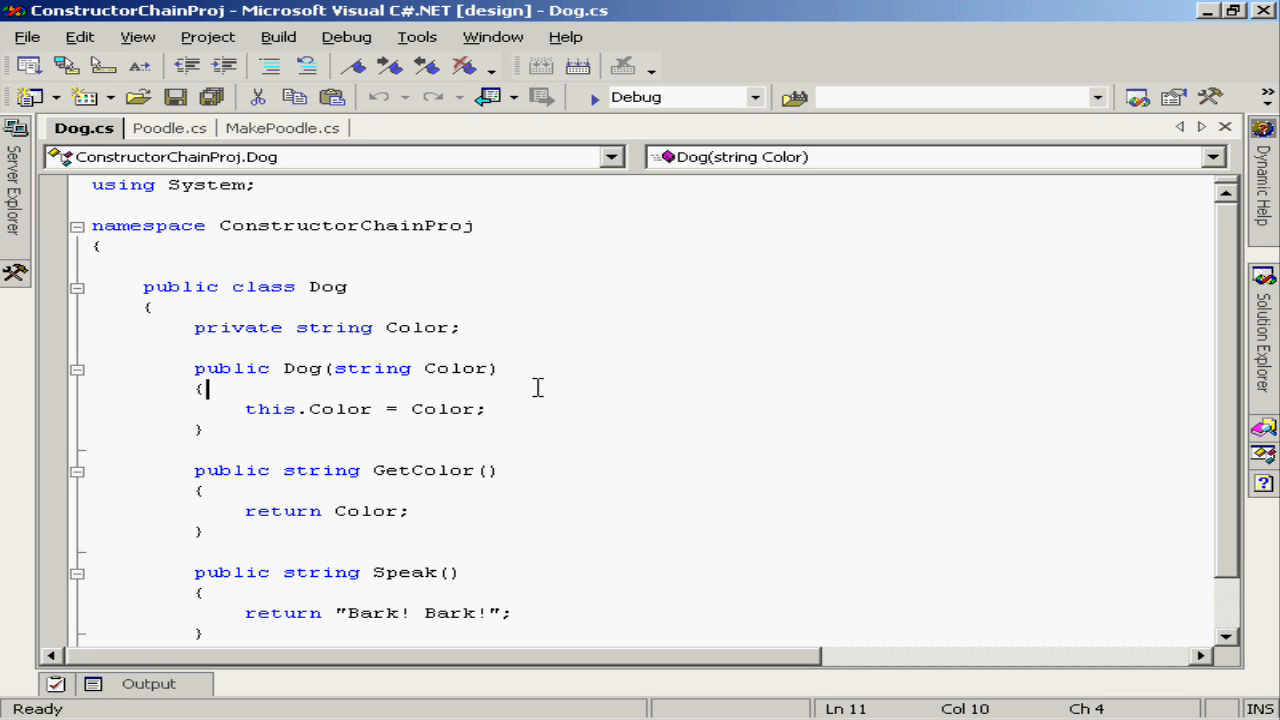
mouse_move(534, 412)
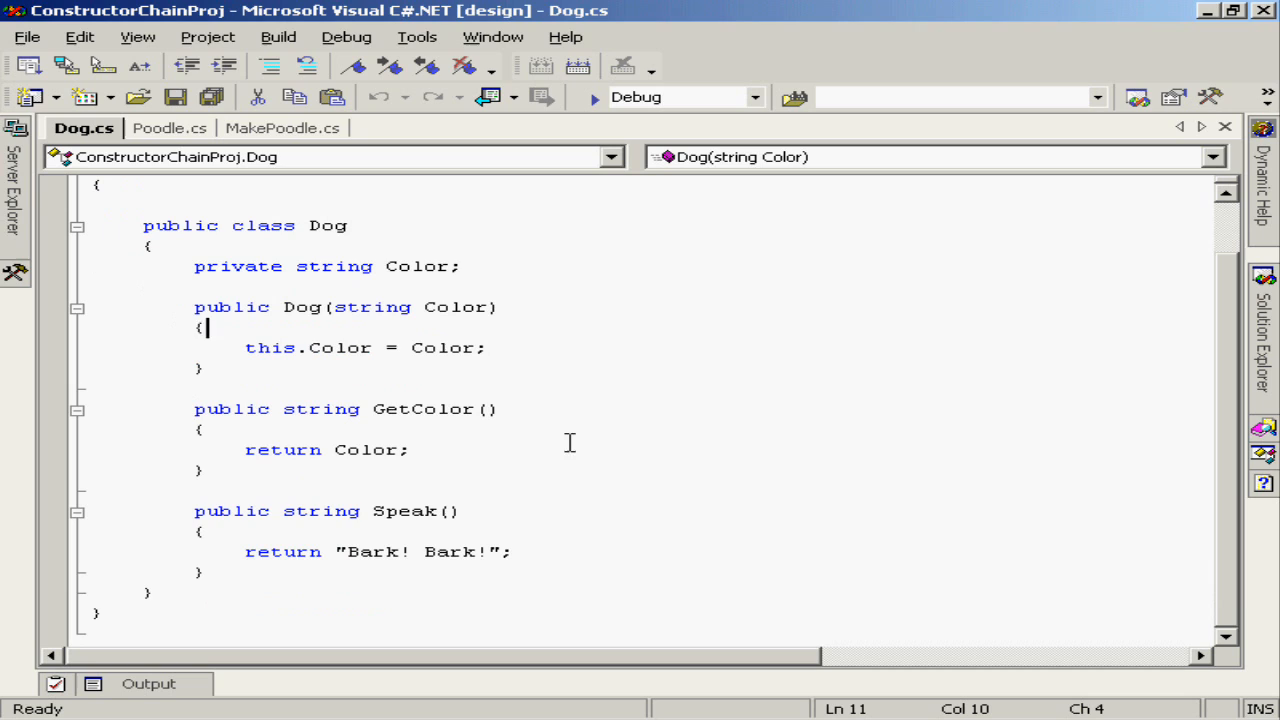
mouse_move(468, 450)
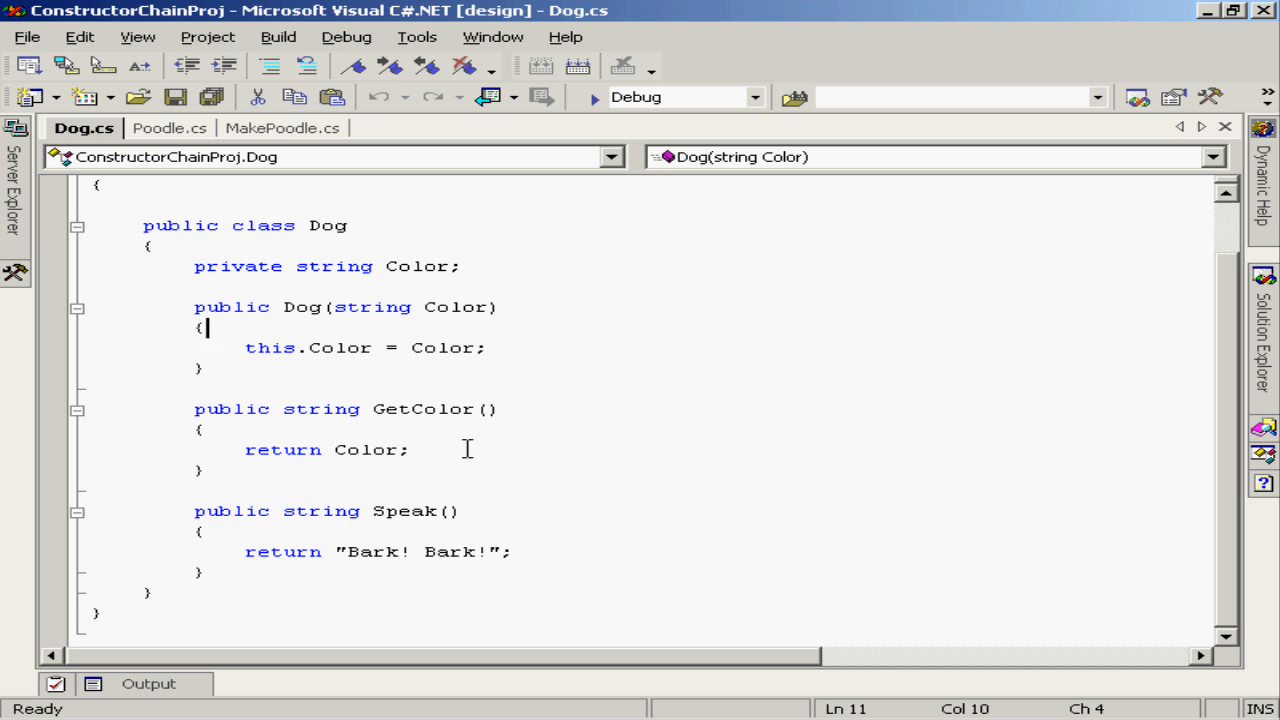
mouse_move(500, 438)
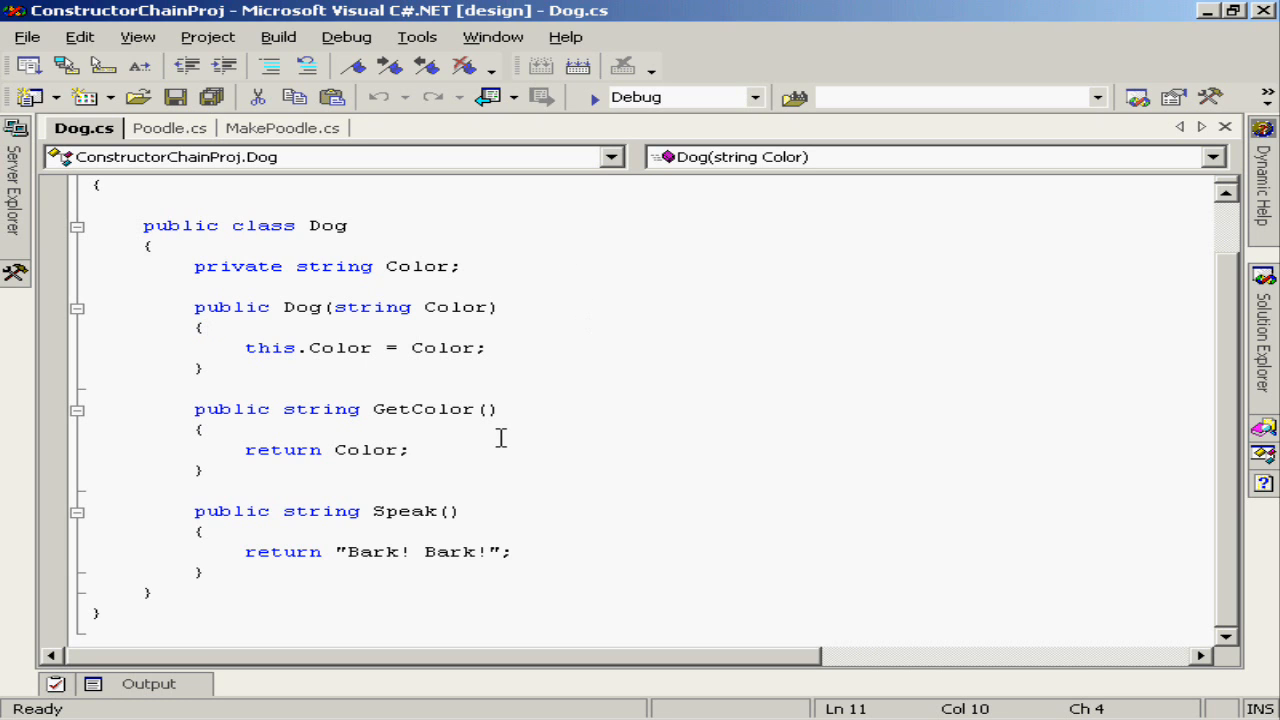
mouse_move(536, 510)
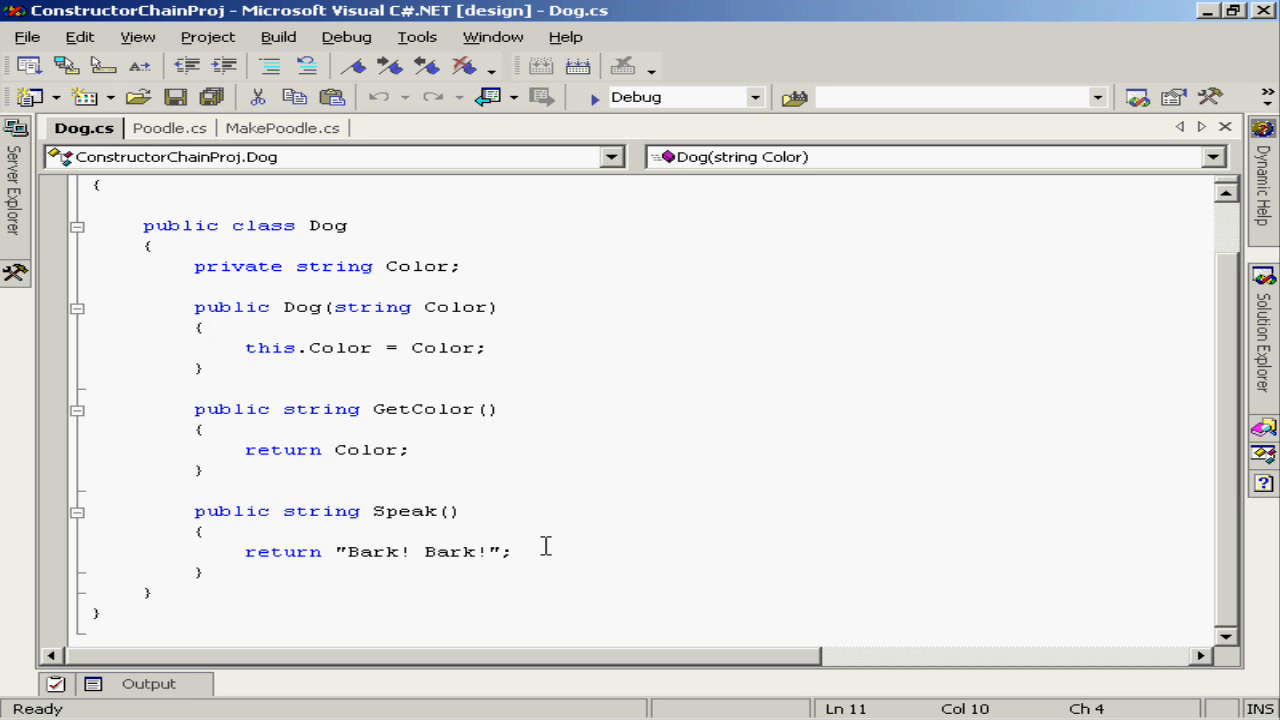
Step: Review the Poodle class deriving from Dog with its base(Color) constructor, then return to Dog.cs
left_click(204, 328)
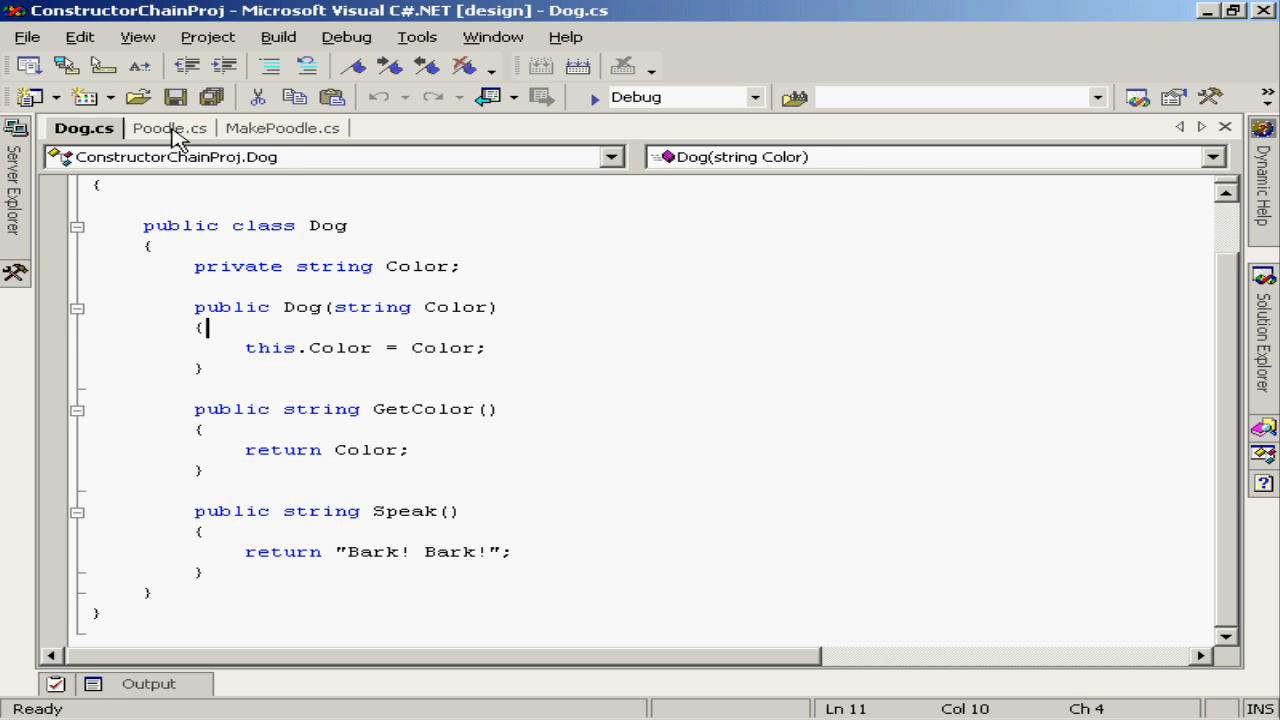
left_click(168, 128)
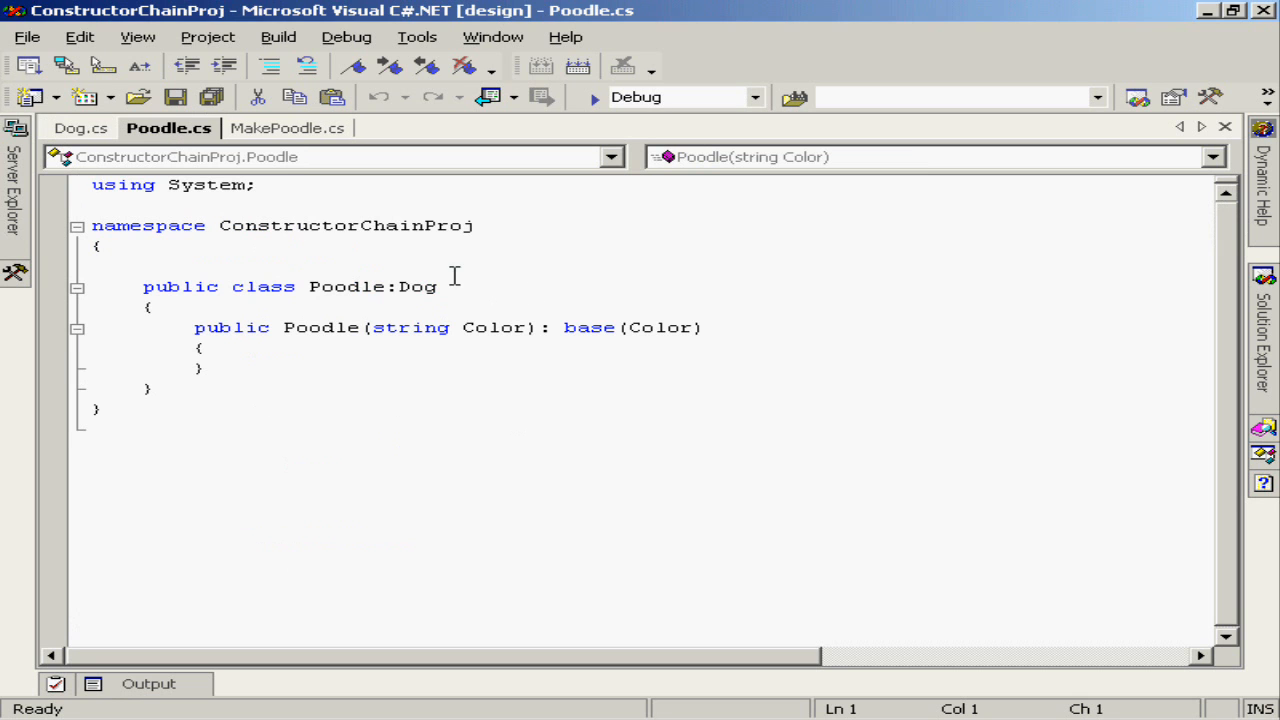
mouse_move(476, 284)
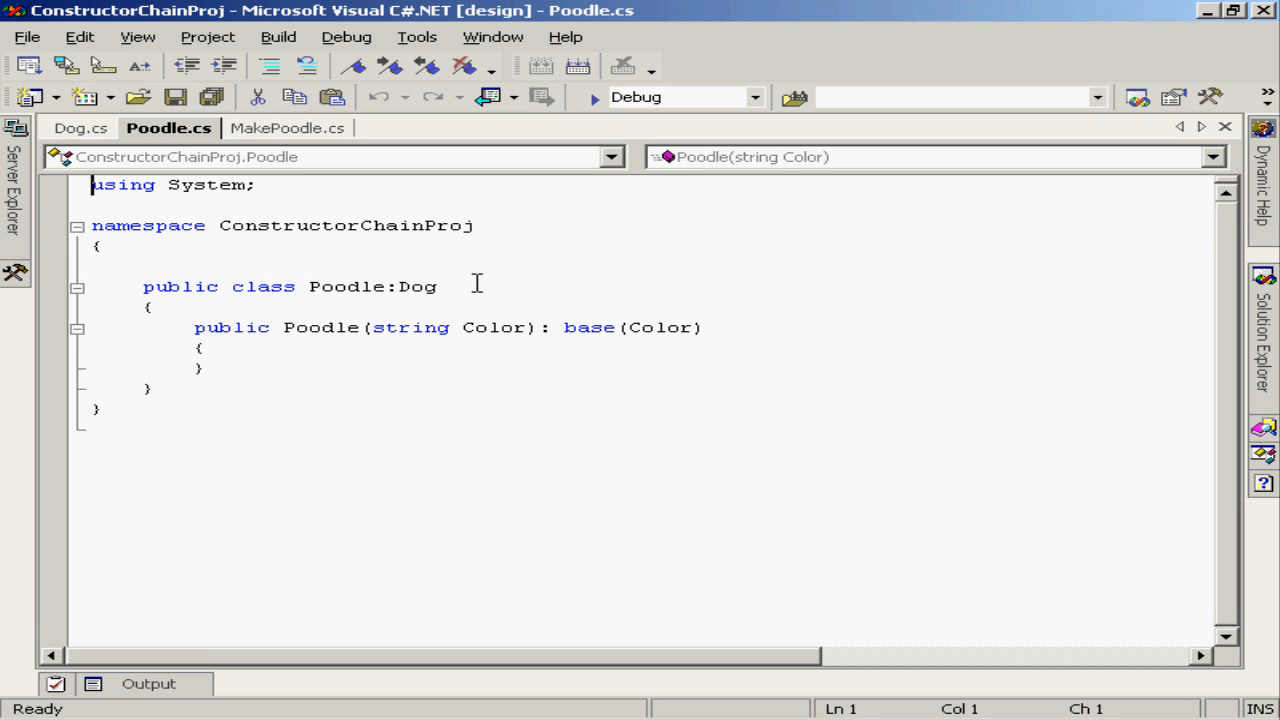
mouse_move(378, 288)
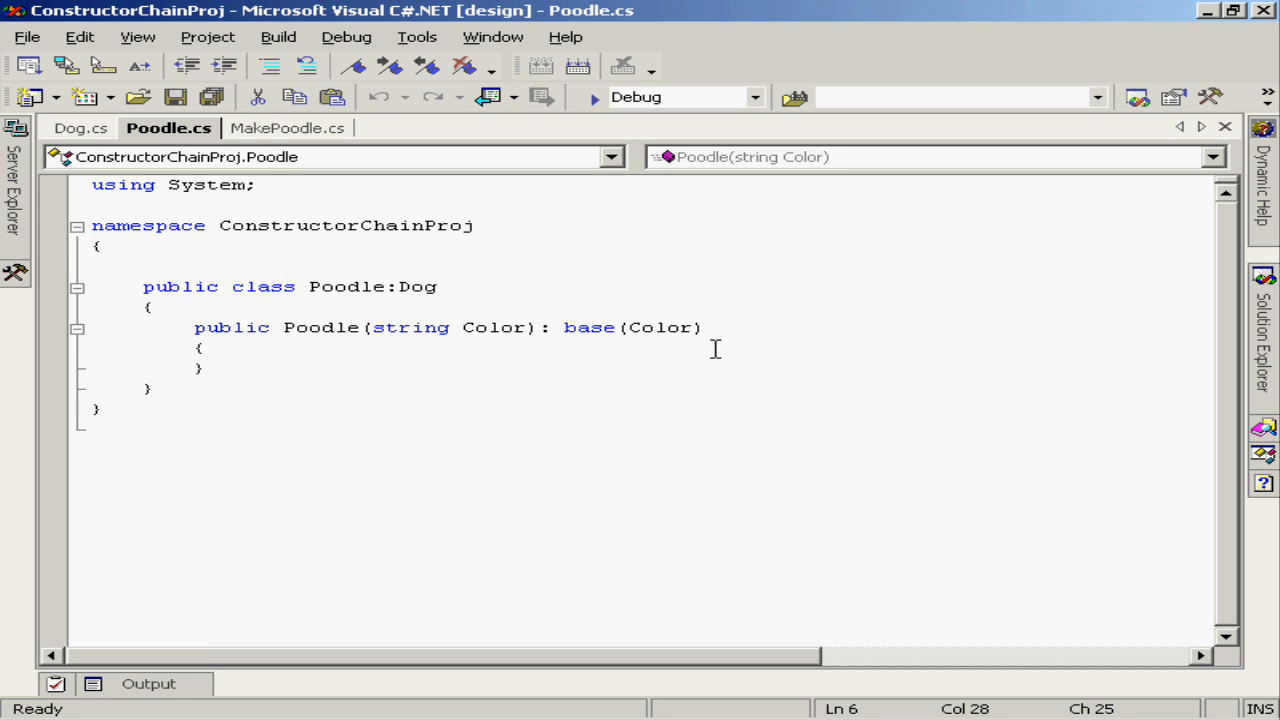
left_click(204, 368)
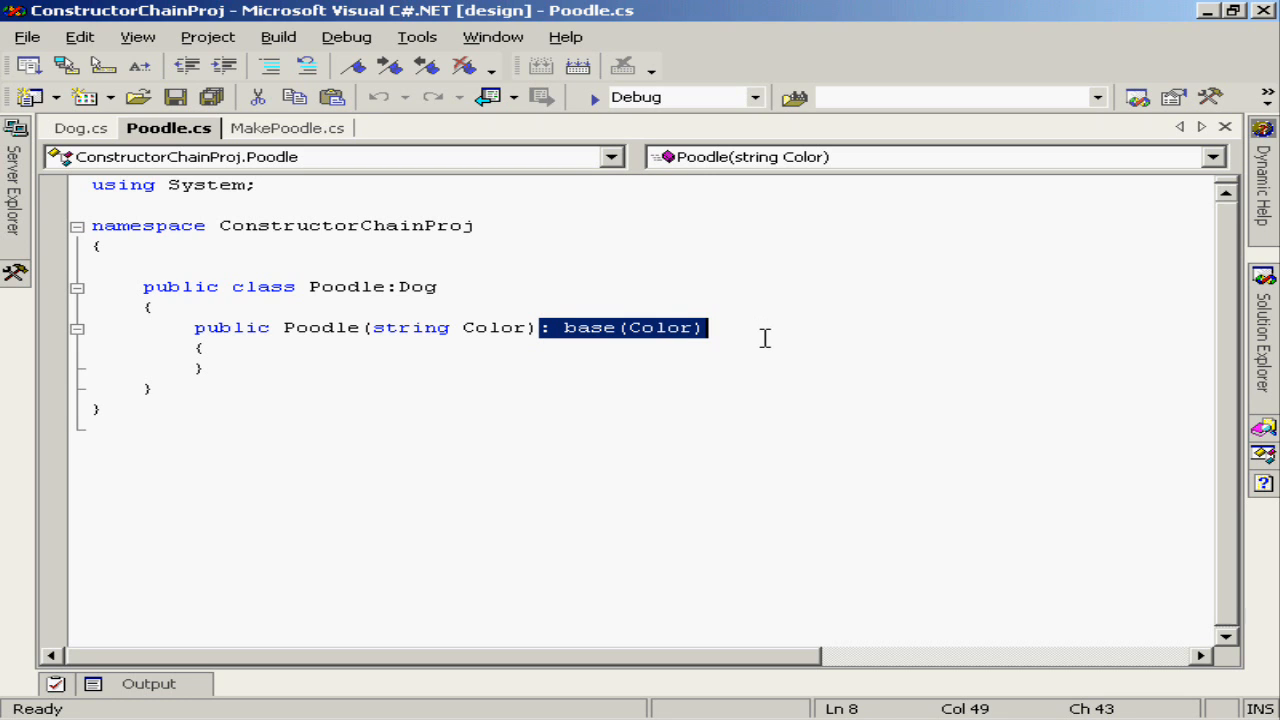
mouse_move(784, 370)
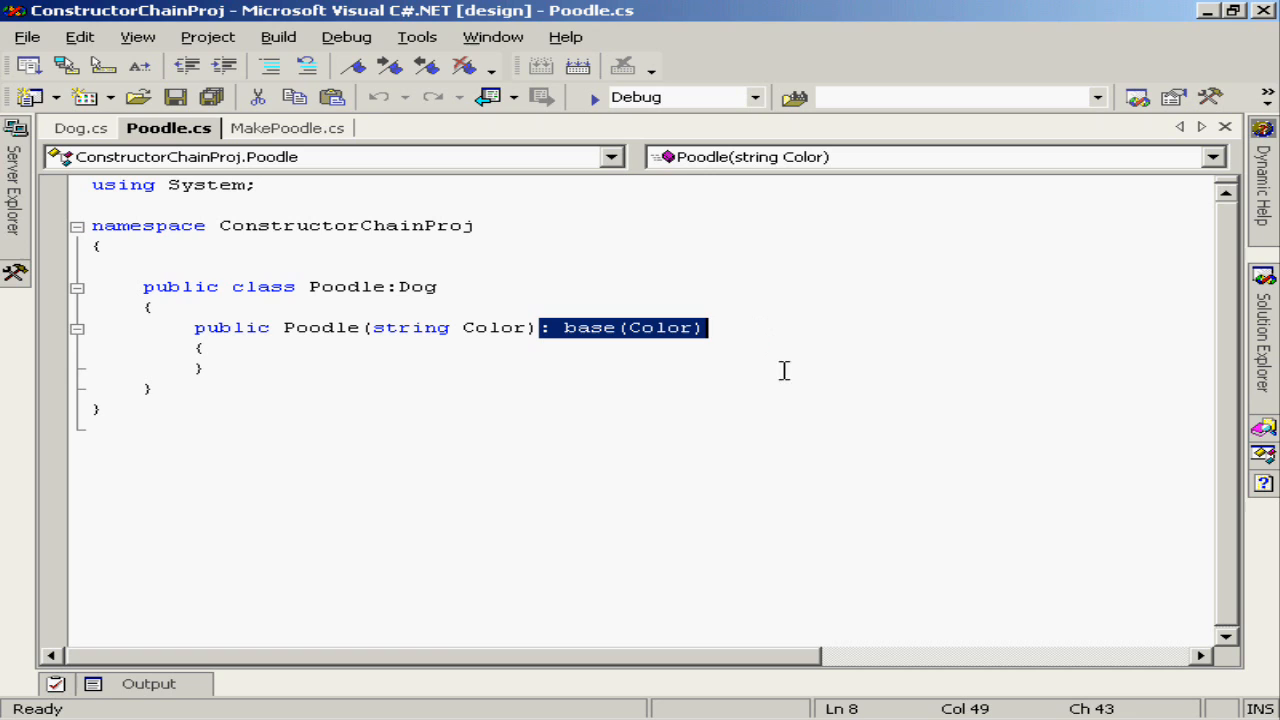
mouse_move(520, 376)
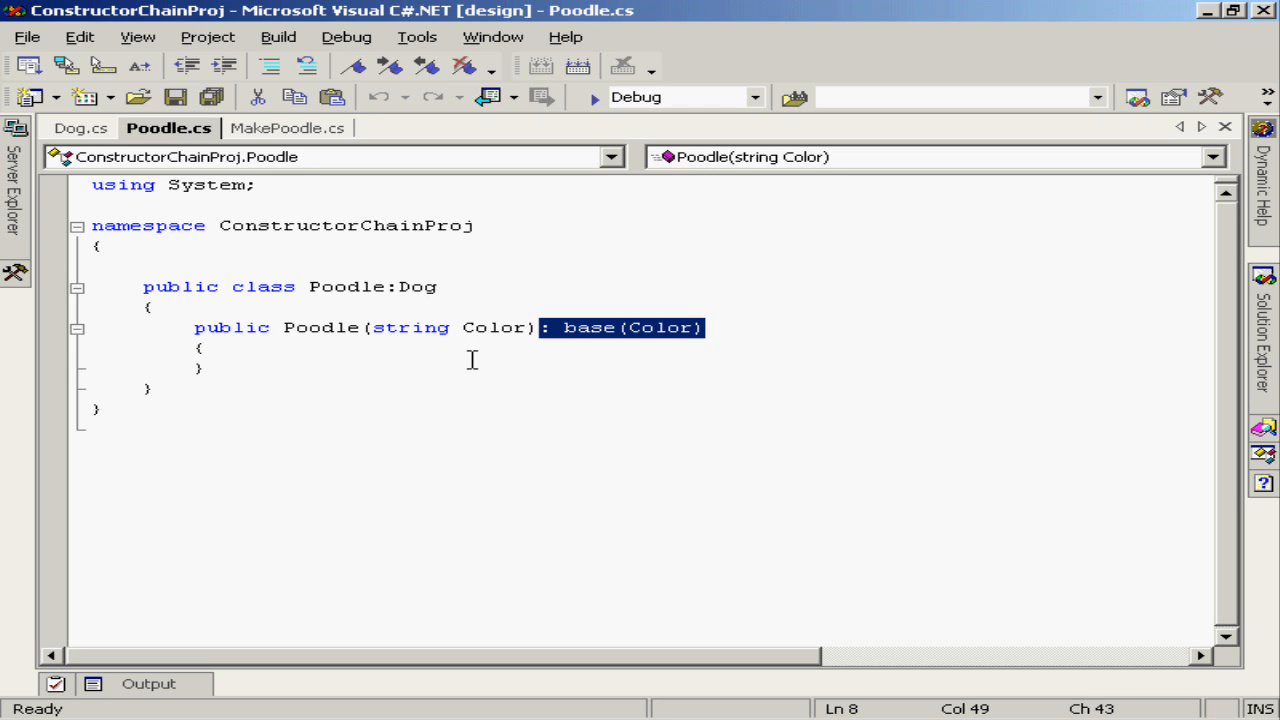
mouse_move(344, 362)
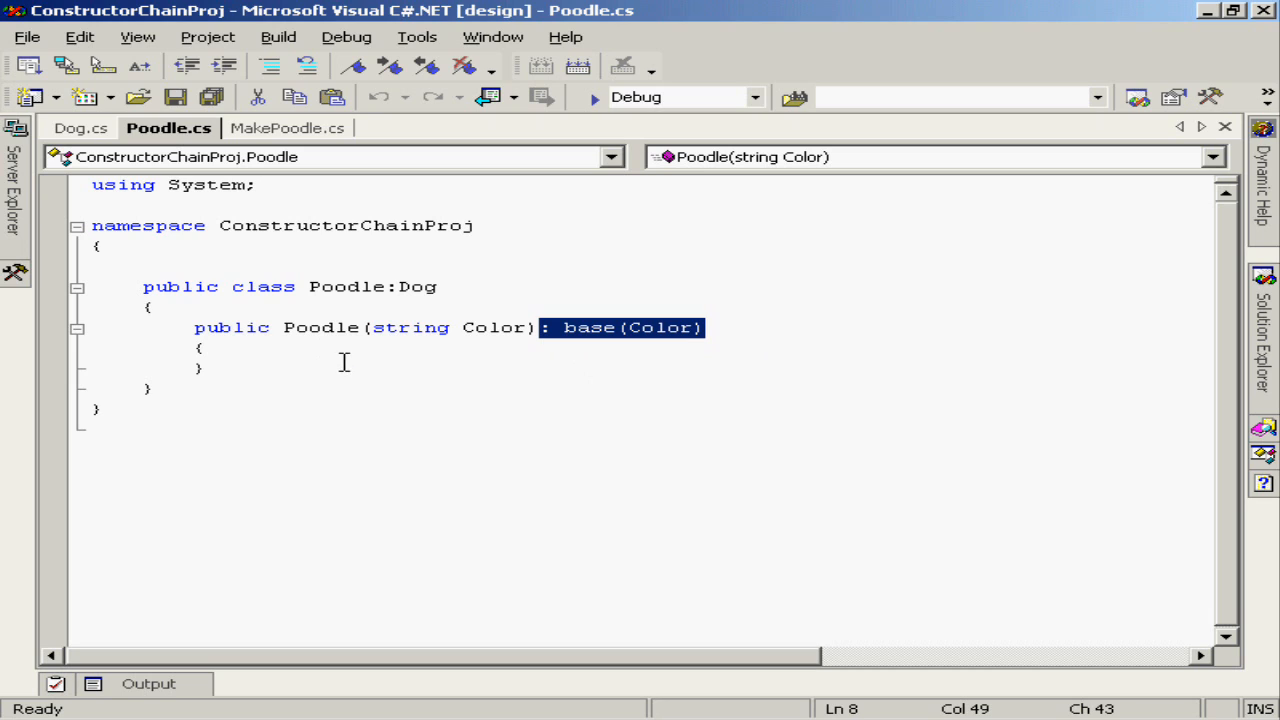
mouse_move(356, 362)
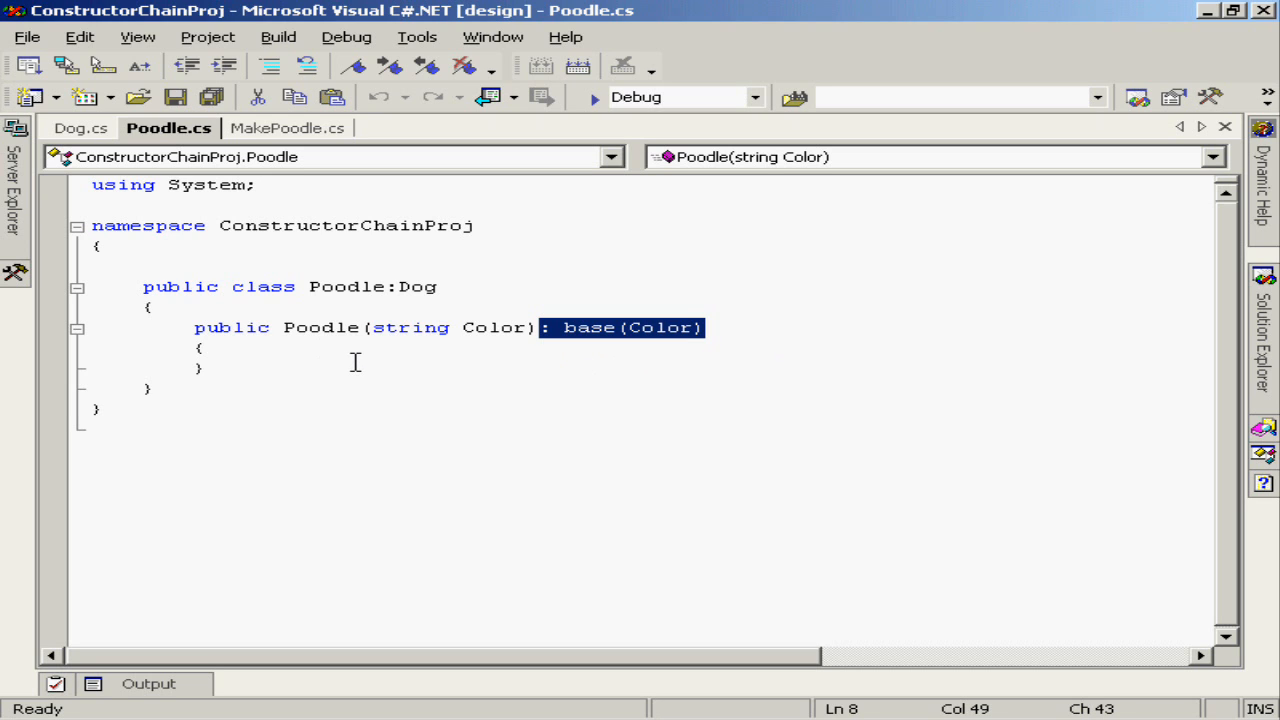
mouse_move(396, 286)
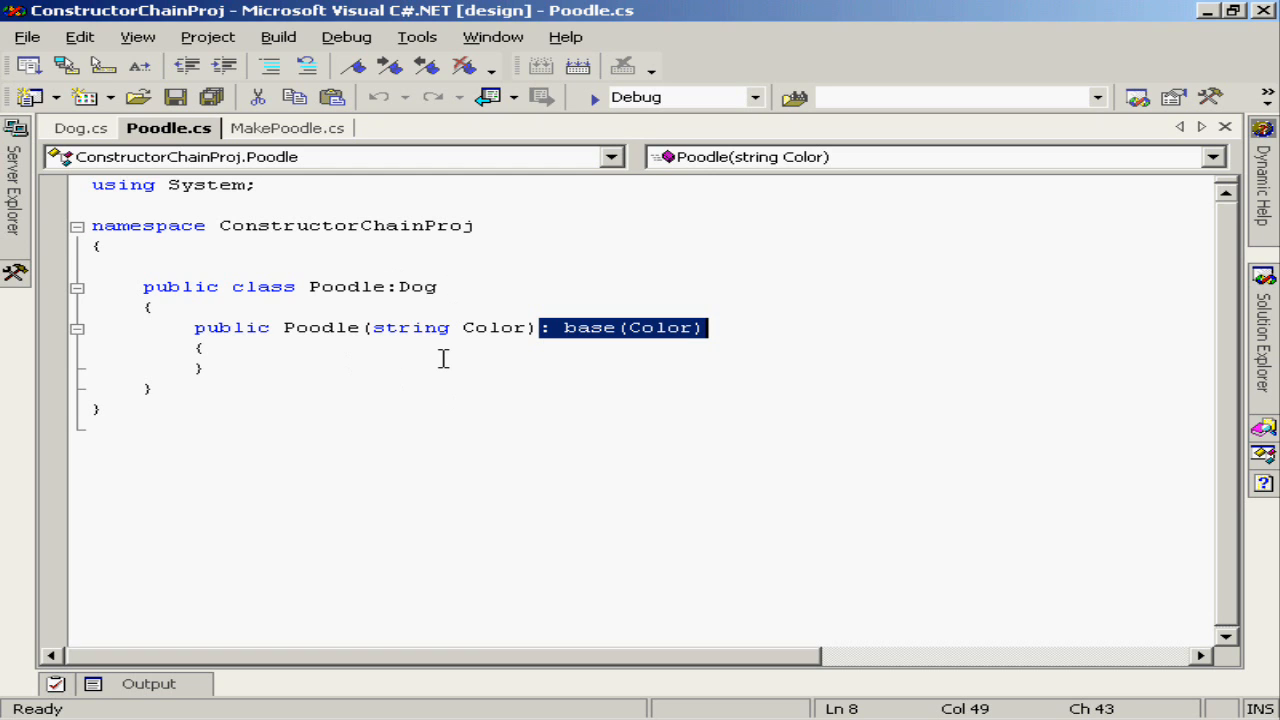
mouse_move(456, 358)
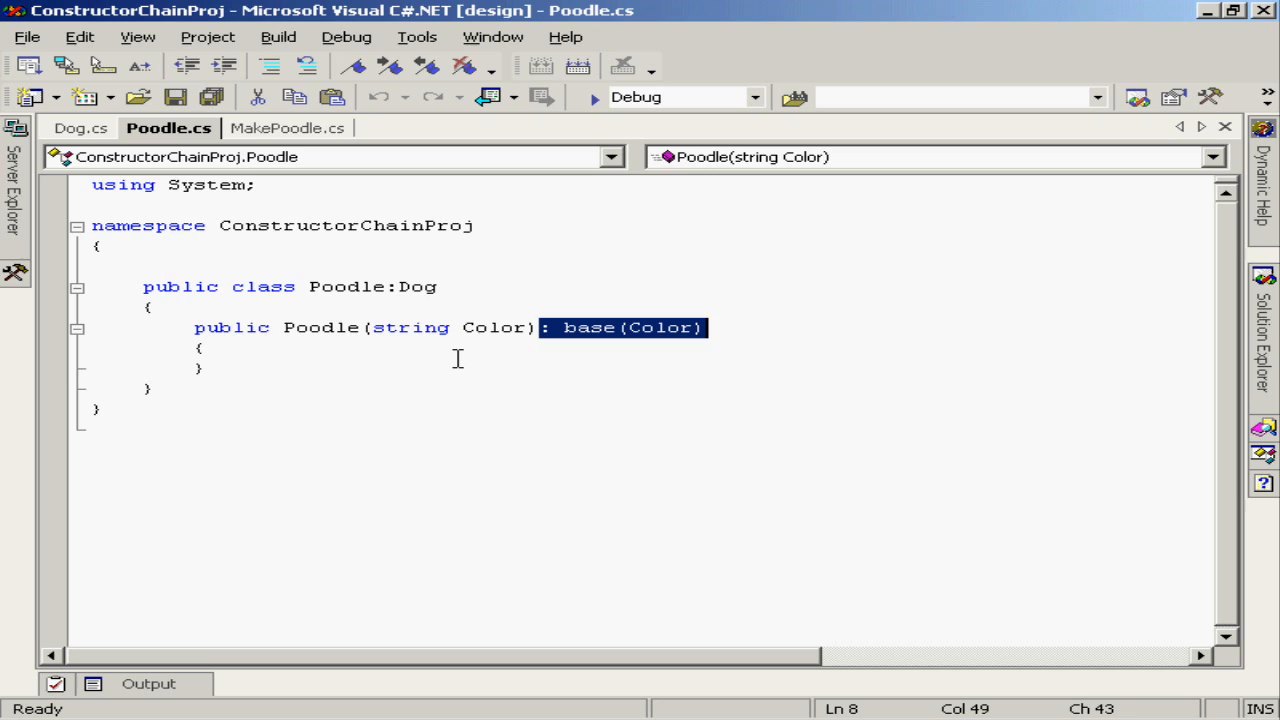
left_click(204, 348)
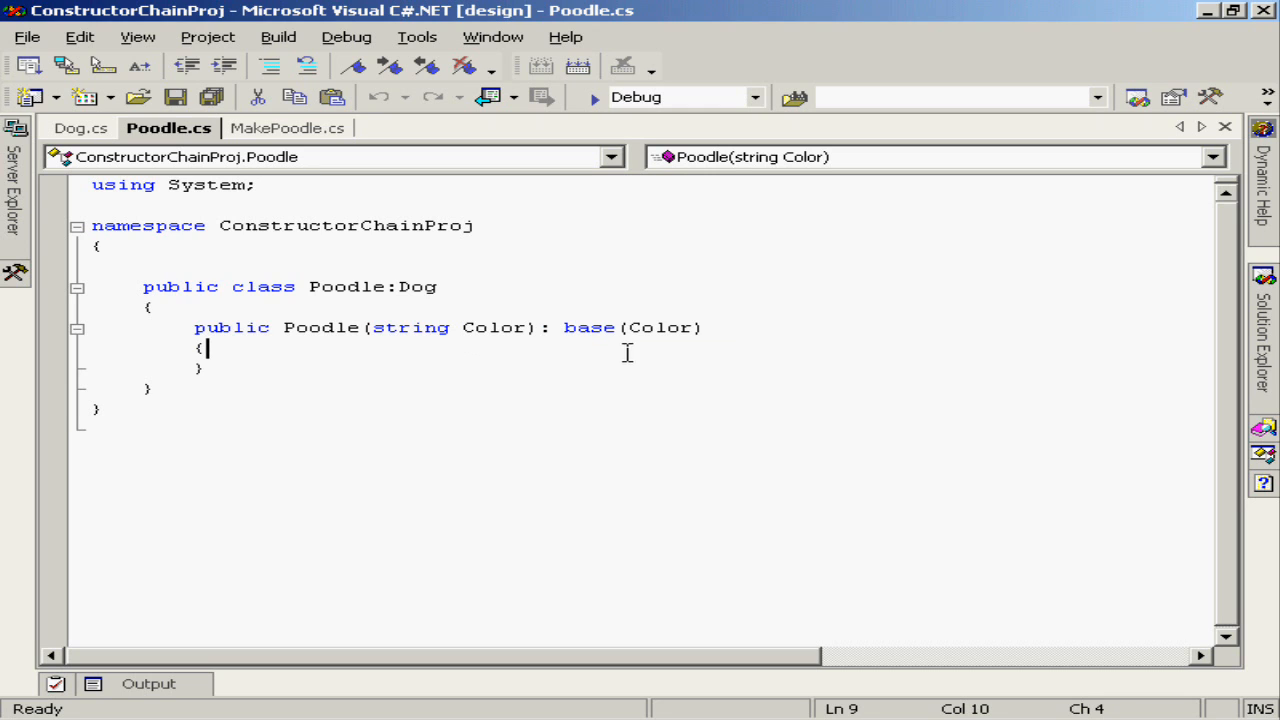
mouse_move(610, 348)
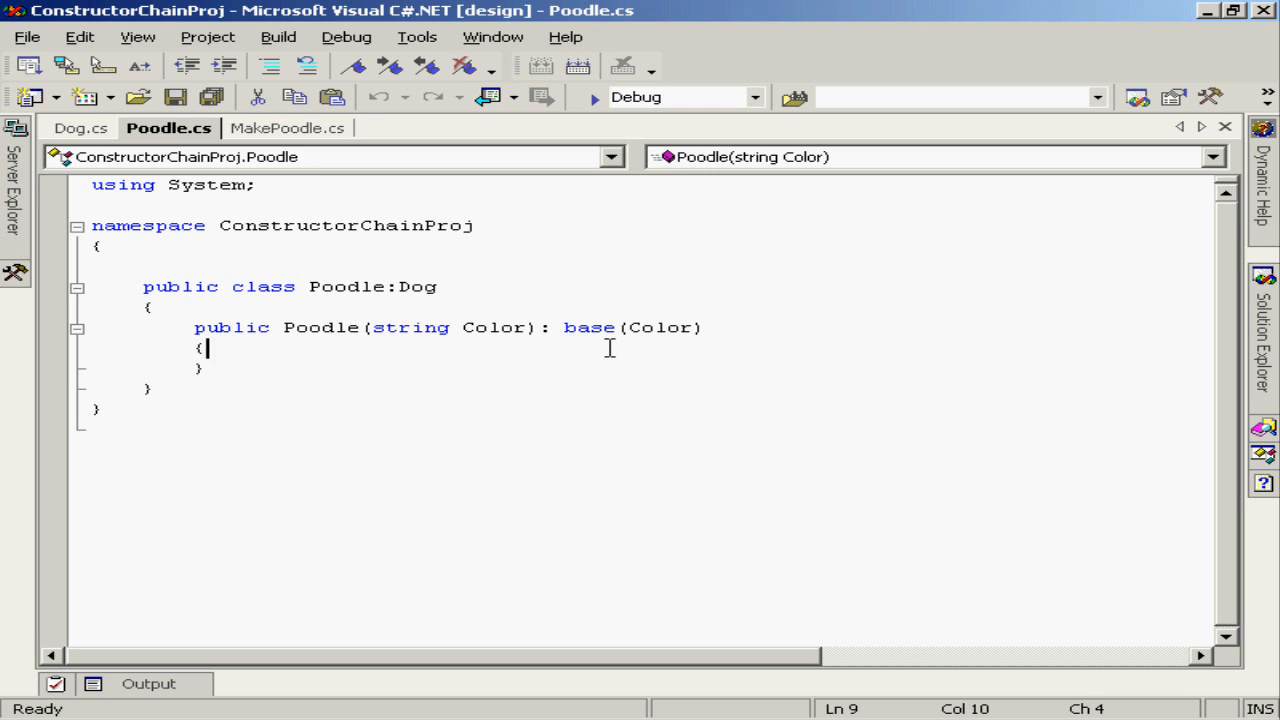
mouse_move(696, 354)
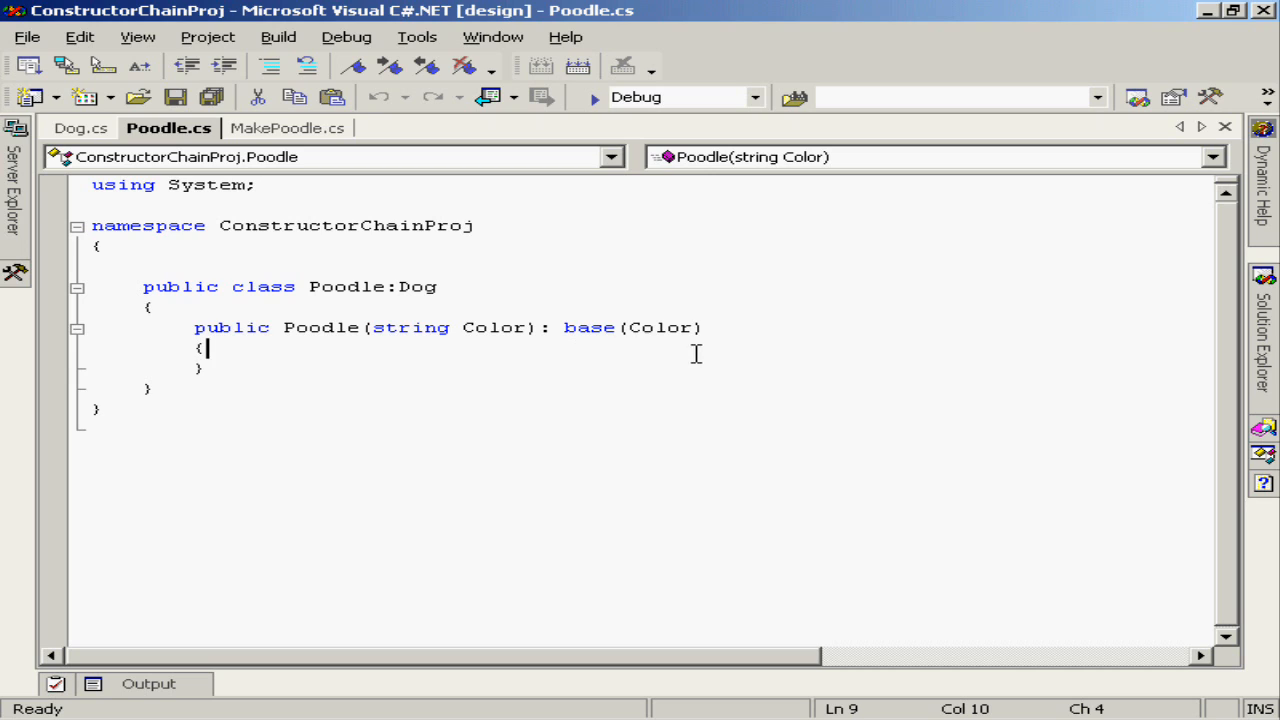
mouse_move(578, 356)
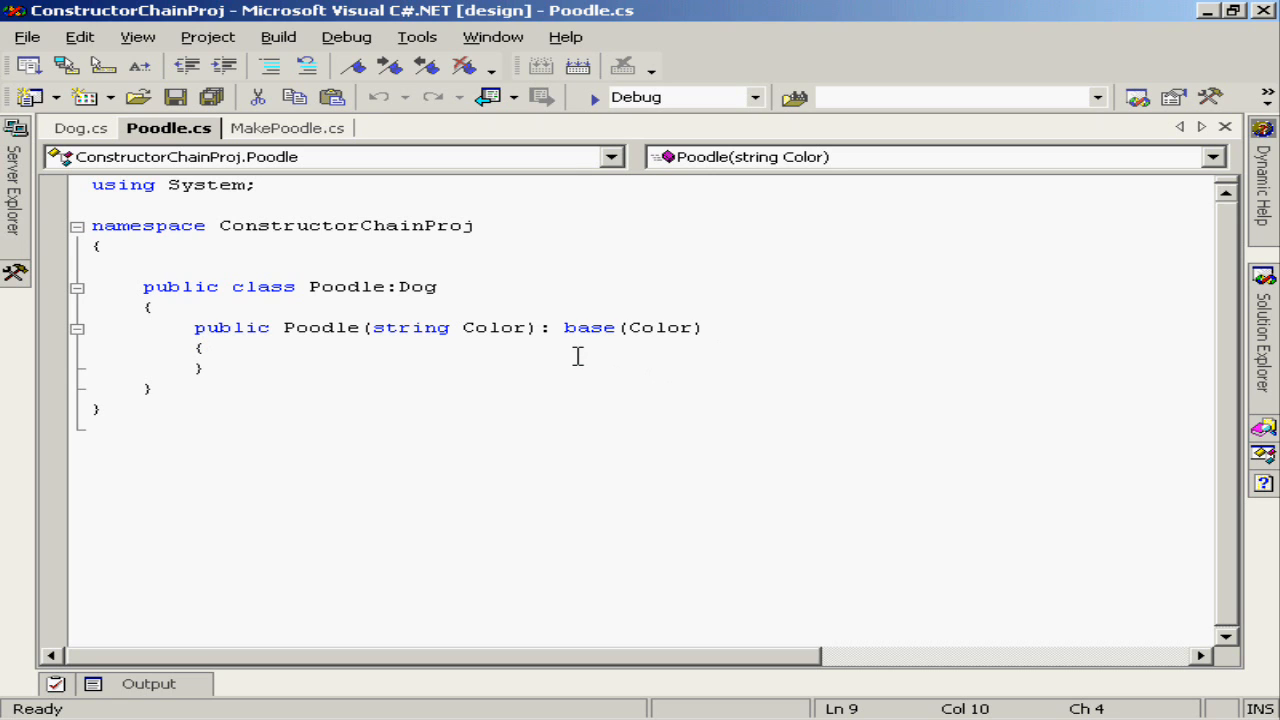
mouse_move(678, 352)
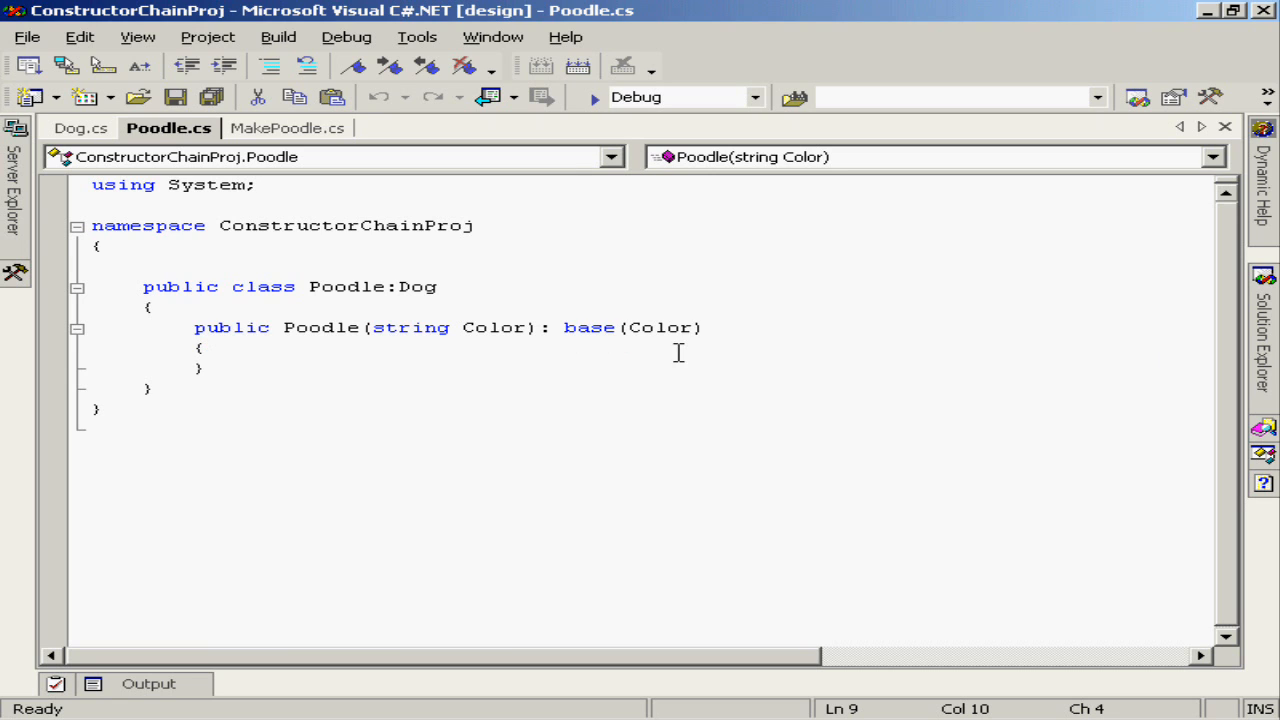
mouse_move(580, 350)
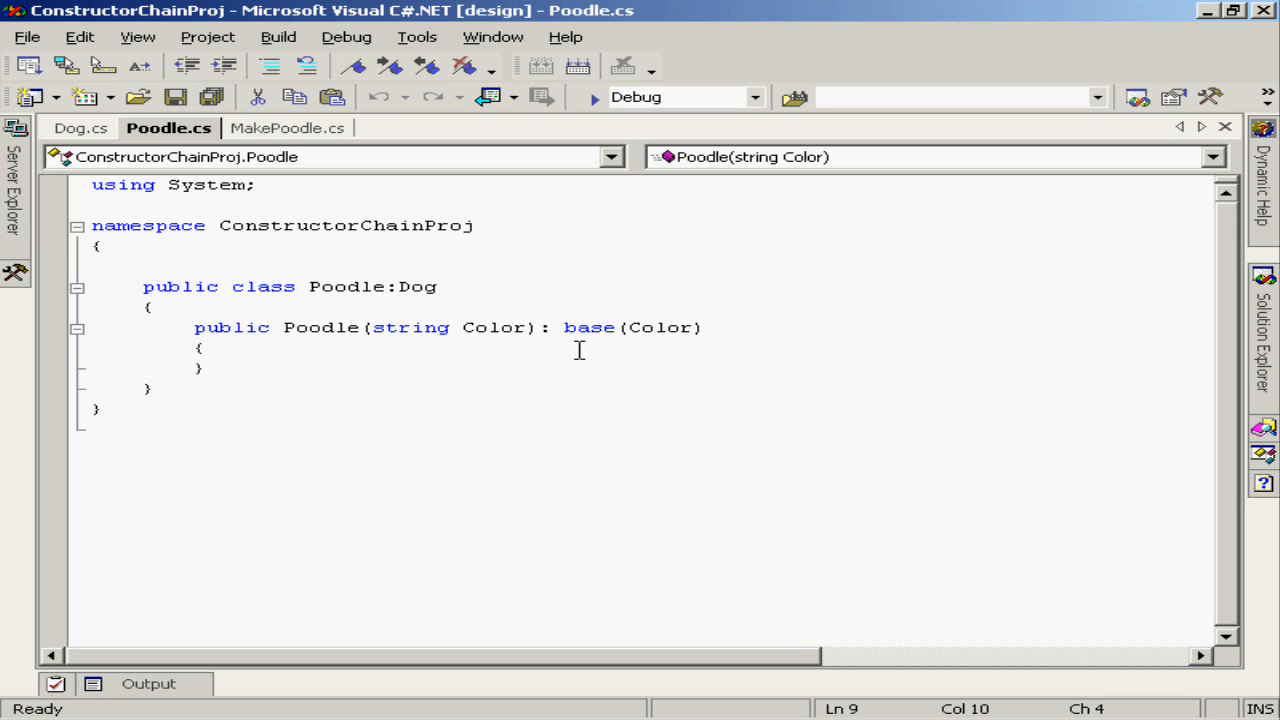
mouse_move(672, 352)
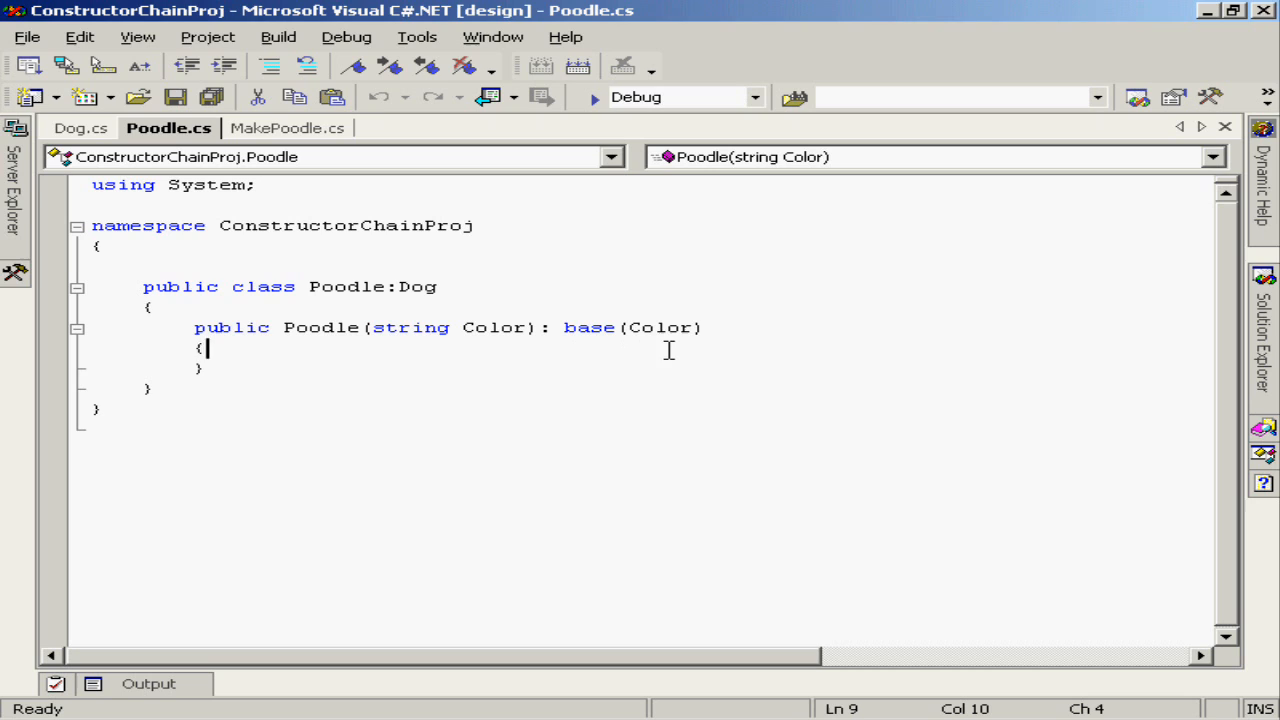
mouse_move(662, 344)
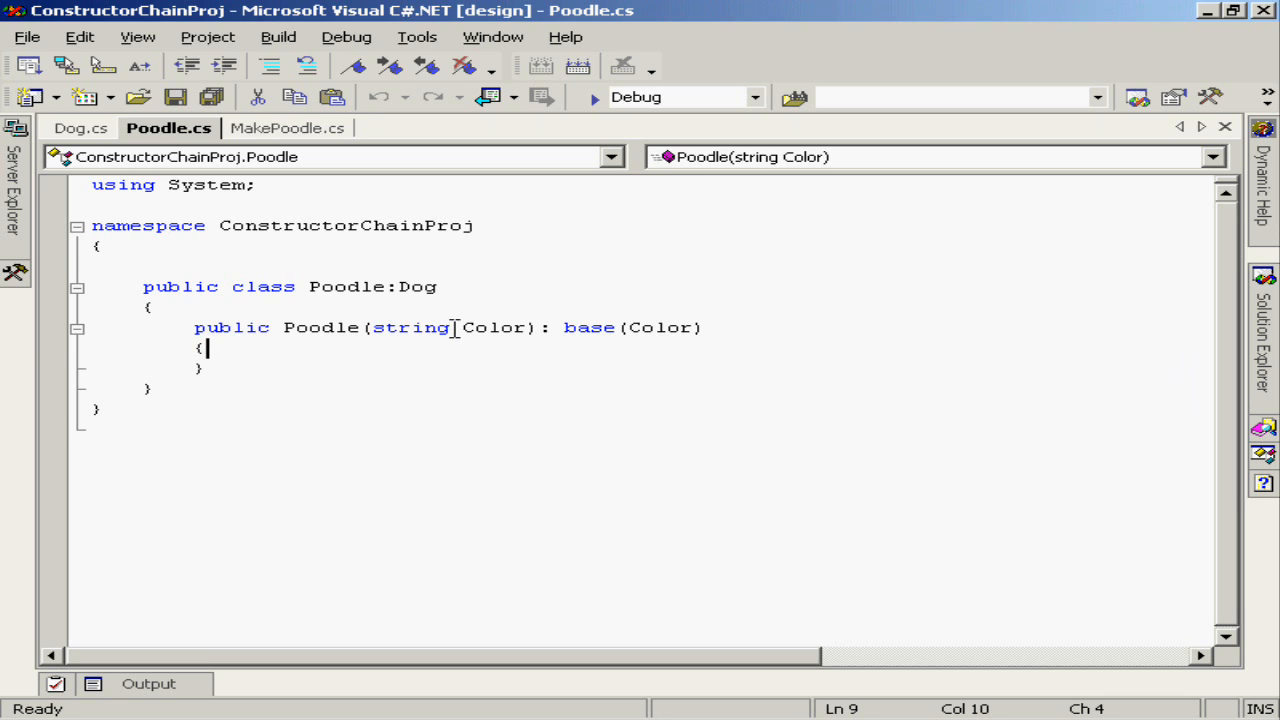
left_click(206, 368)
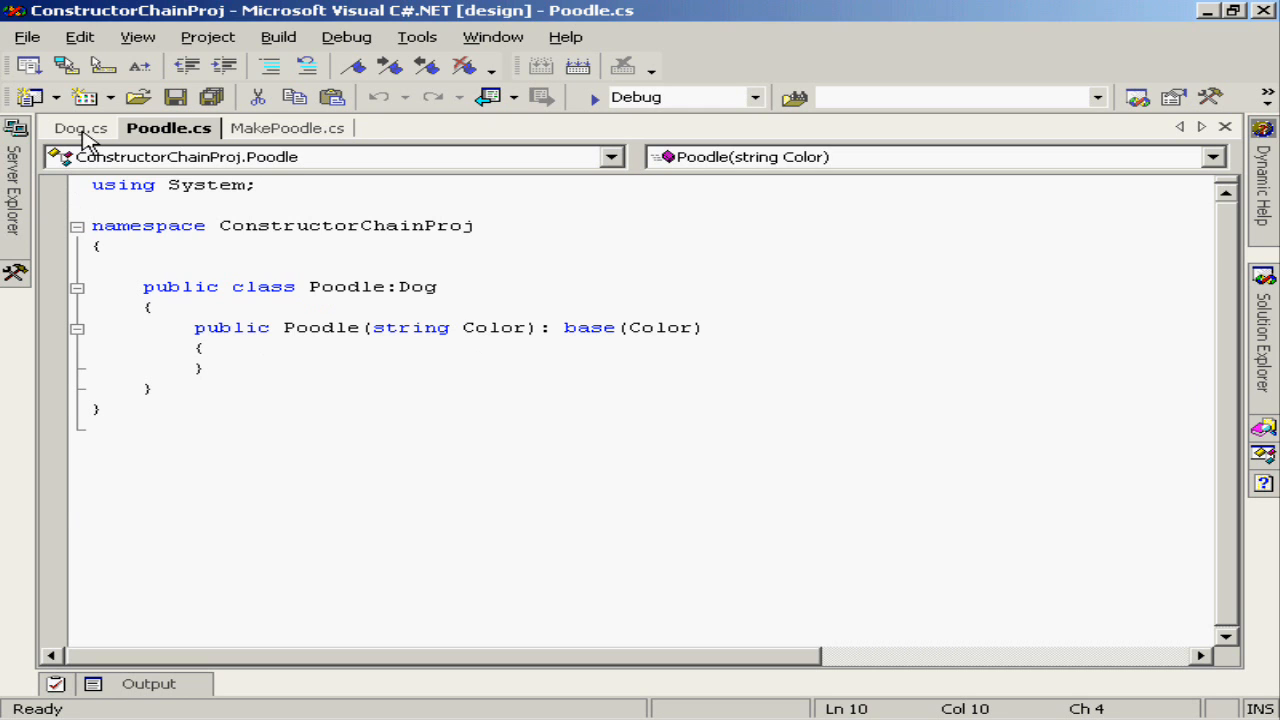
left_click(80, 128)
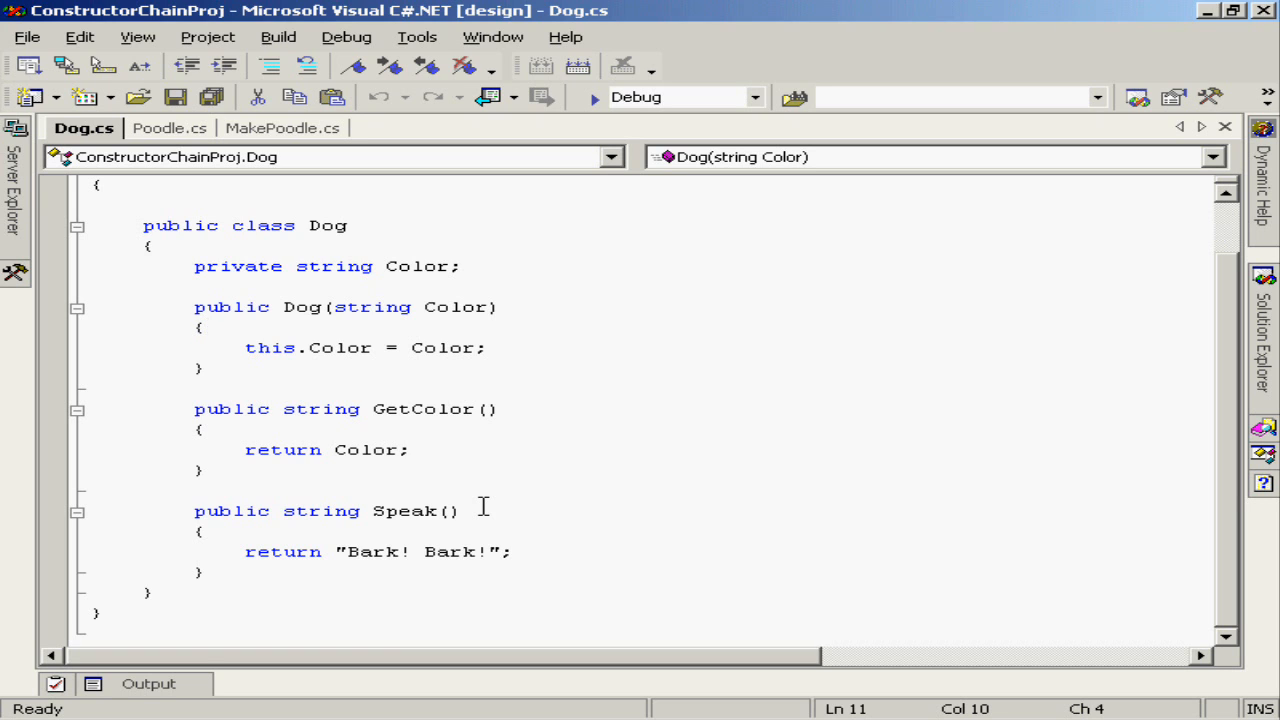
mouse_move(418, 220)
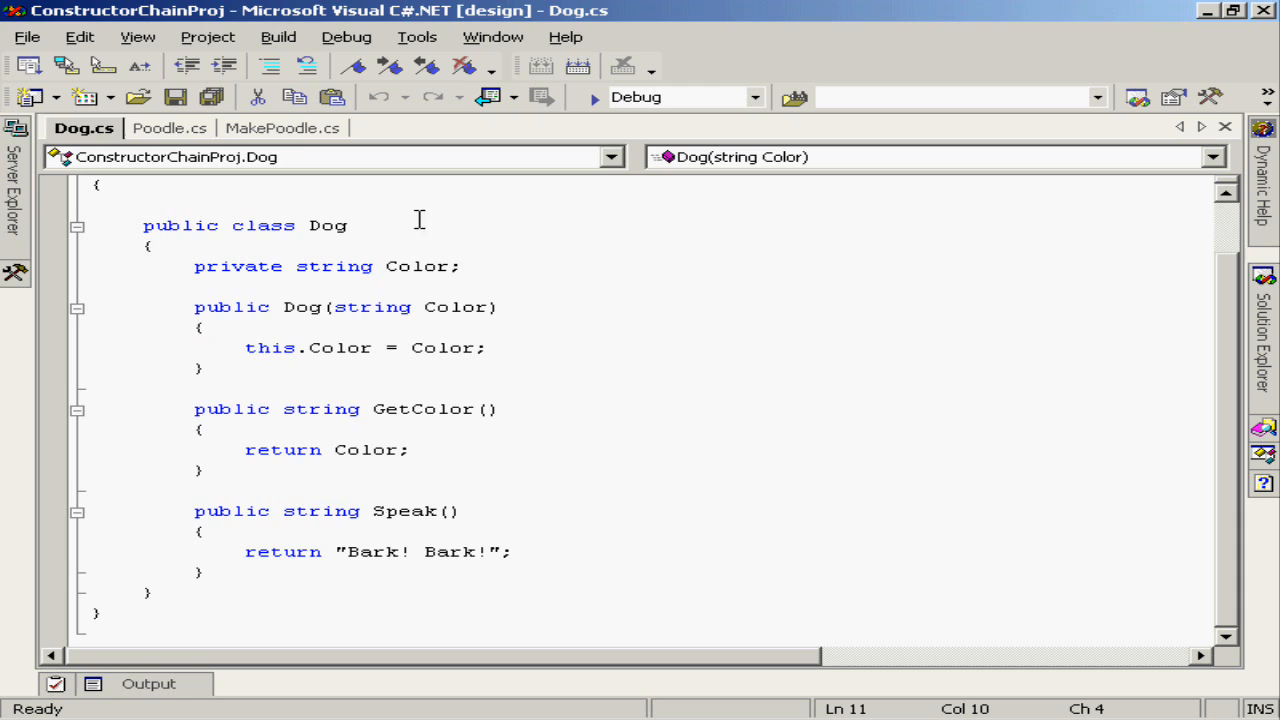
Step: Show MakePoodle.cs, whose Main creates a Black poodle and writes its colour and speech
left_click(282, 128)
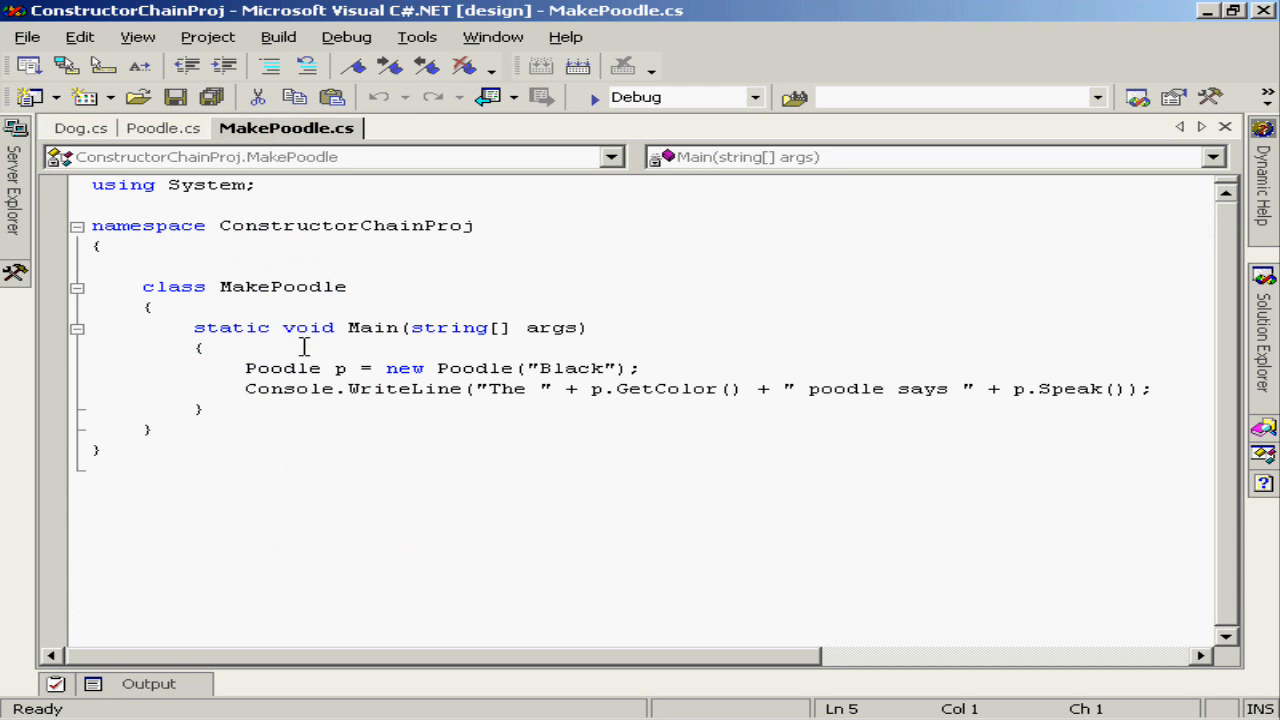
mouse_move(250, 376)
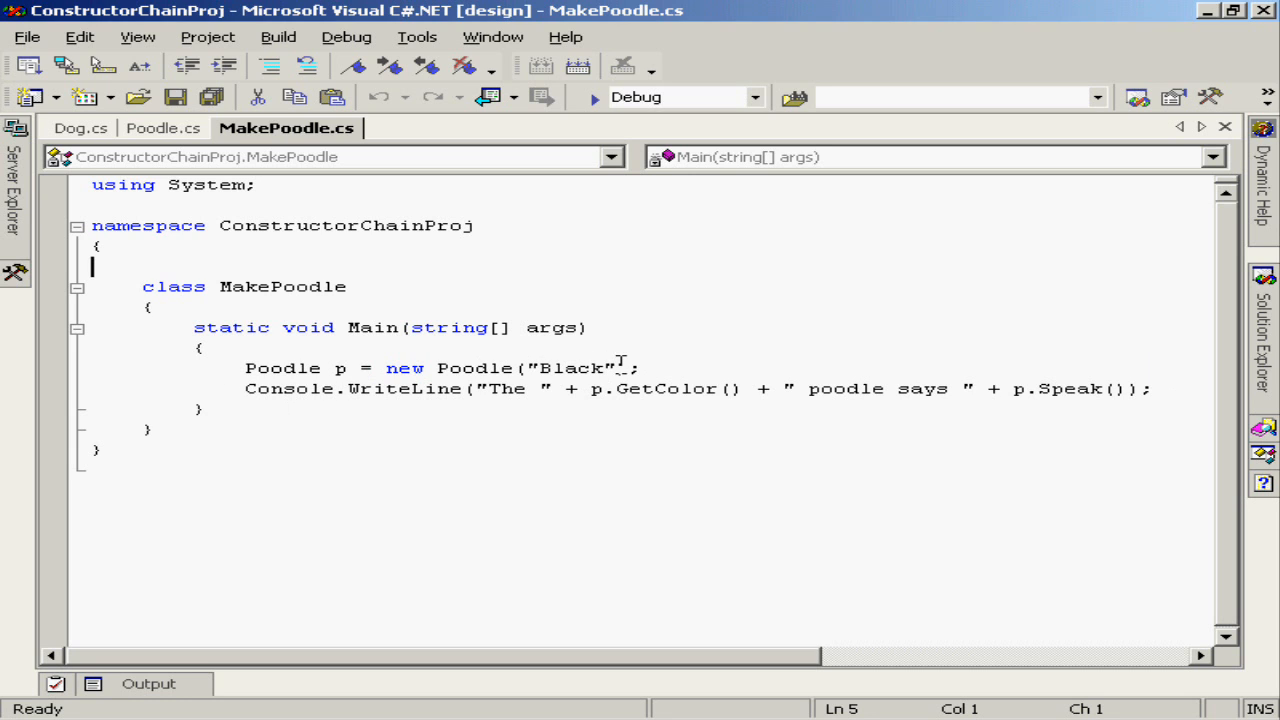
mouse_move(724, 366)
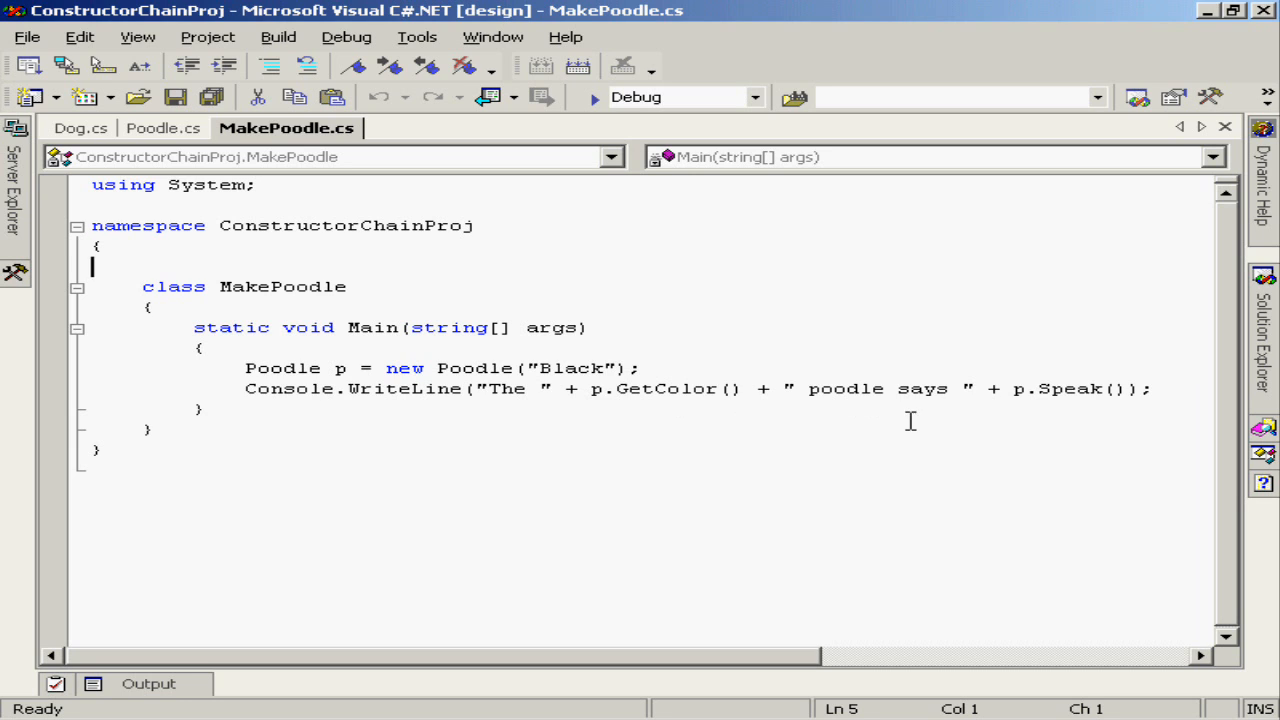
mouse_move(1070, 414)
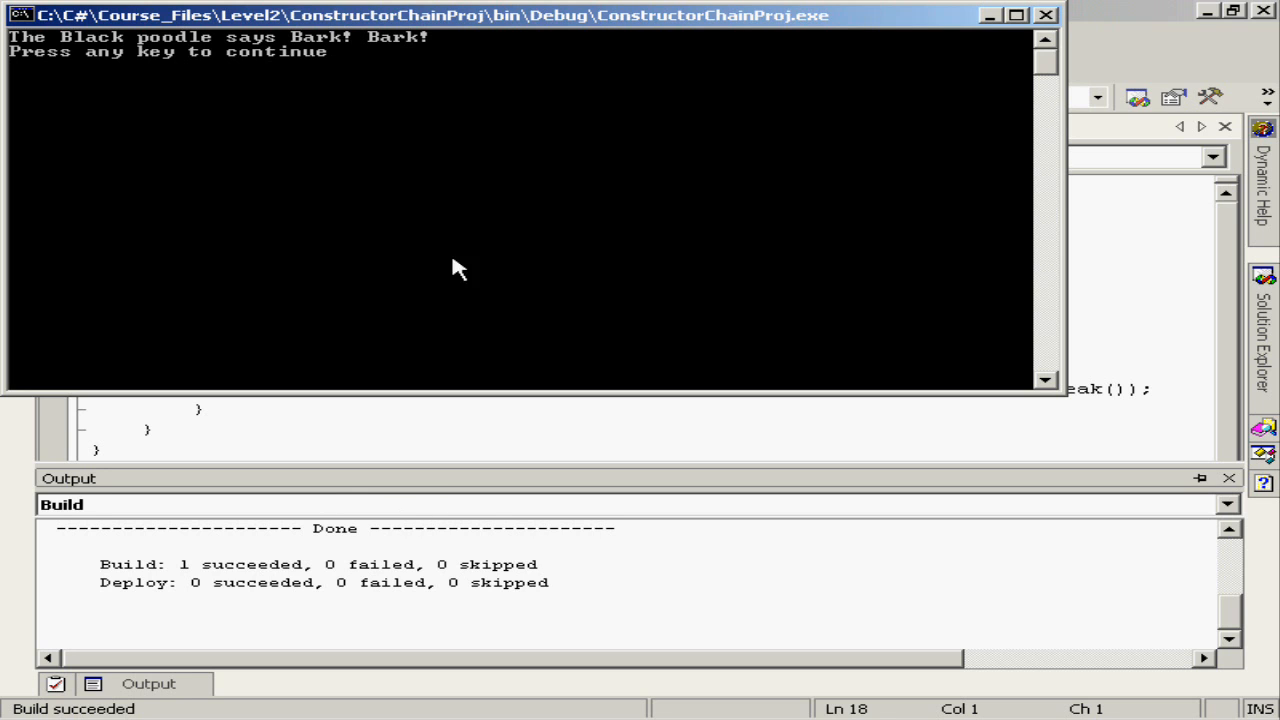
mouse_move(80, 72)
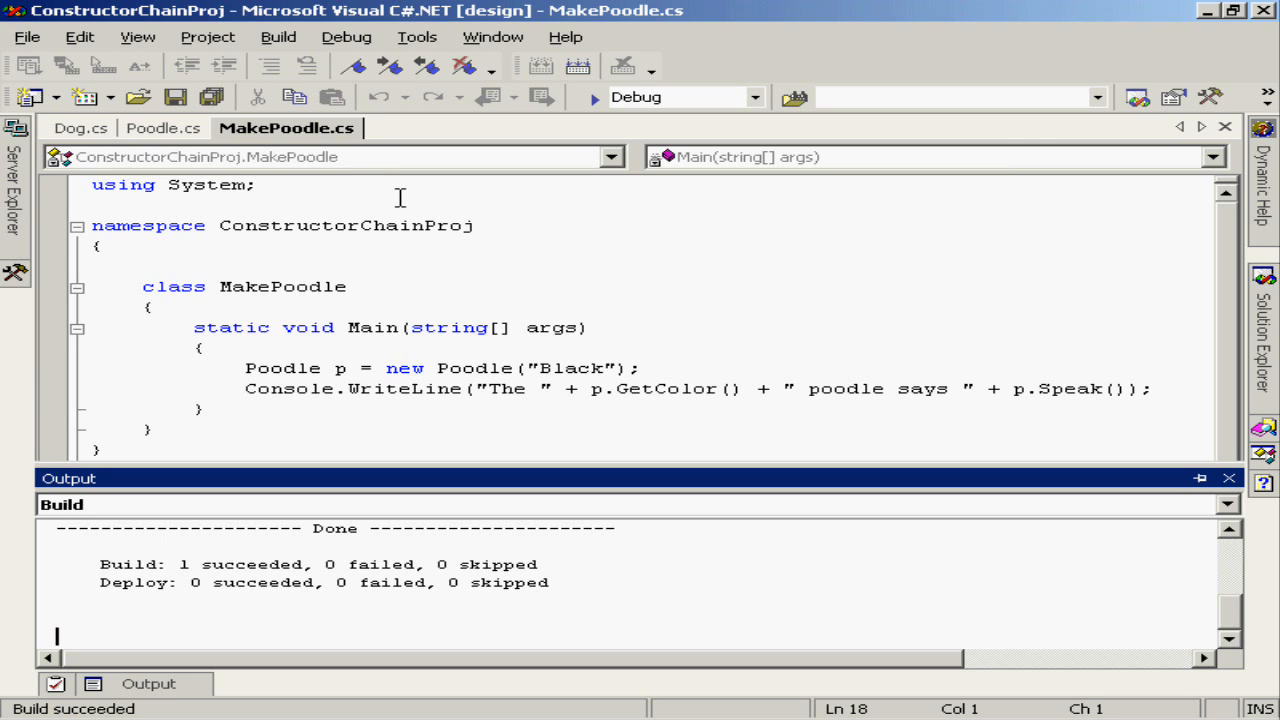
mouse_move(428, 276)
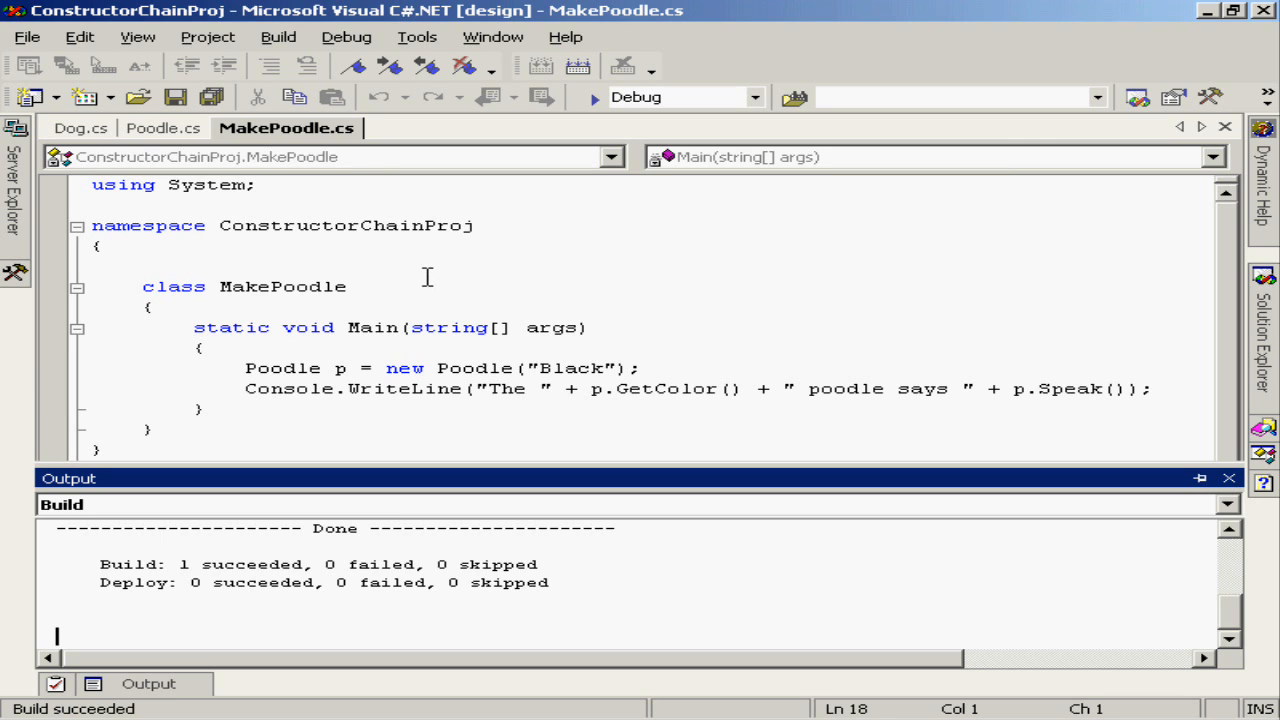
mouse_move(170, 148)
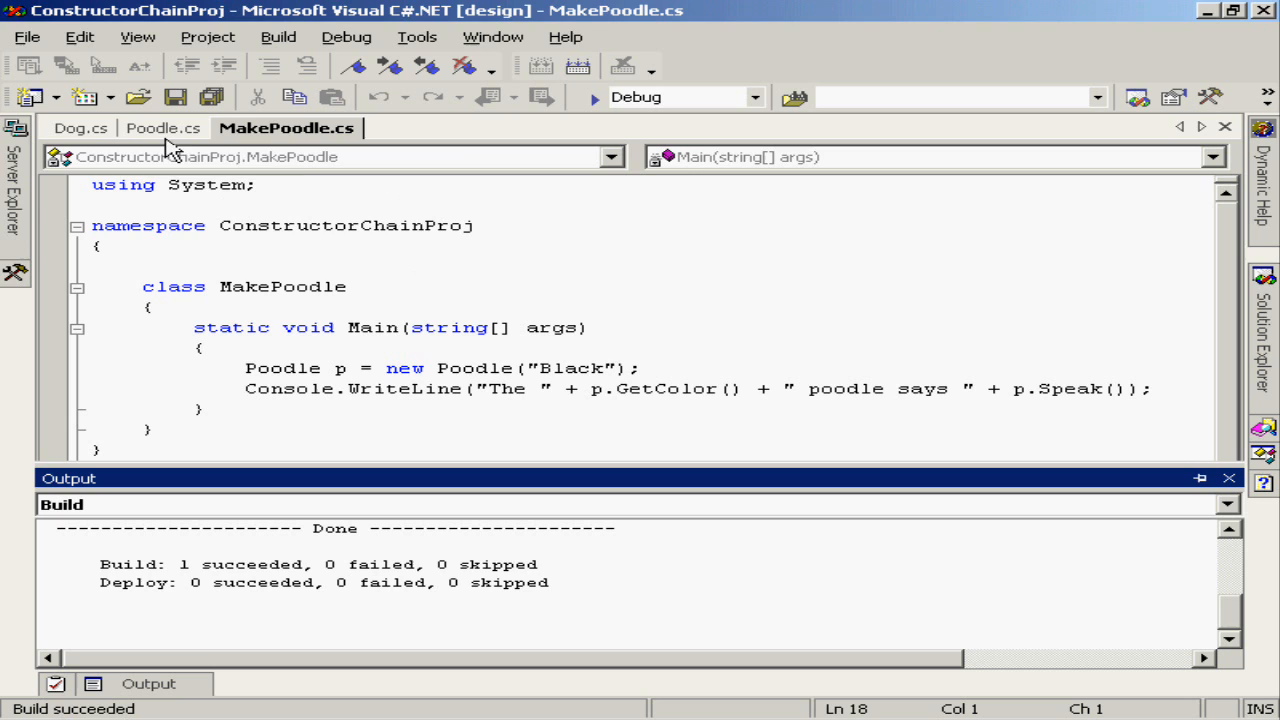
Step: Comment out ': base(Color)' in the Poodle constructor with //
left_click(164, 128)
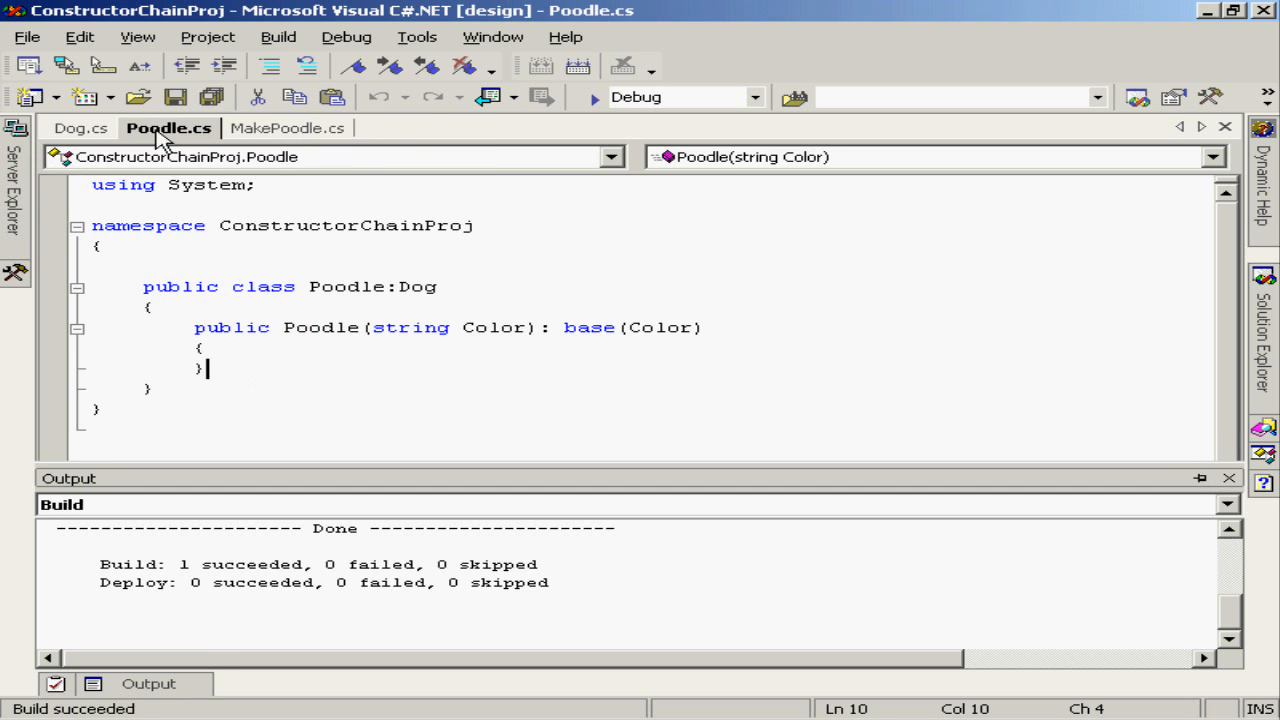
left_click(1228, 482)
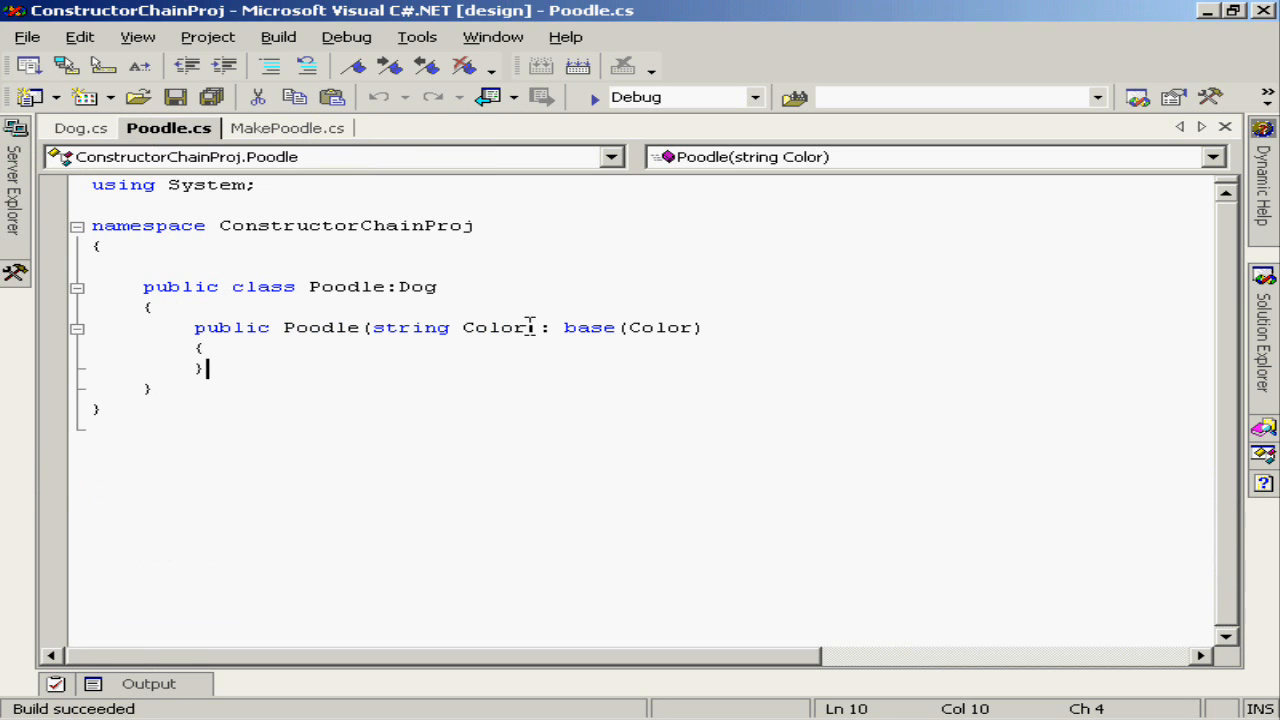
left_click(540, 328)
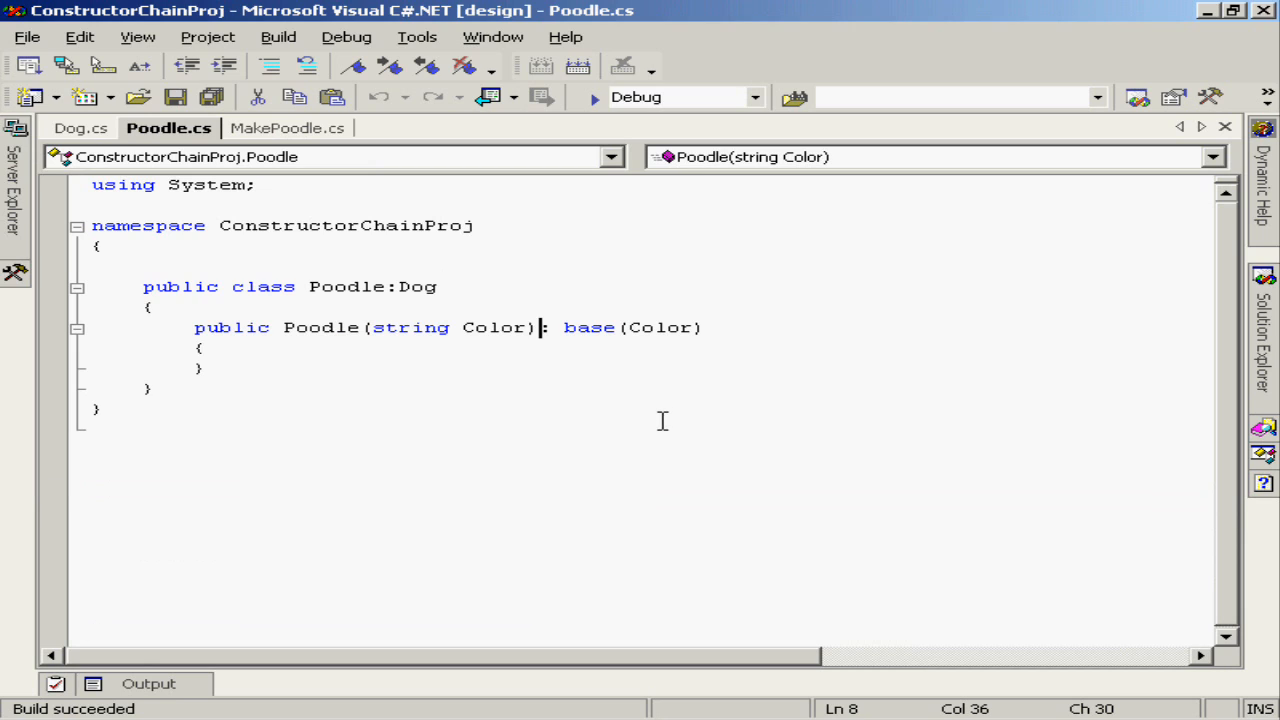
type("//")
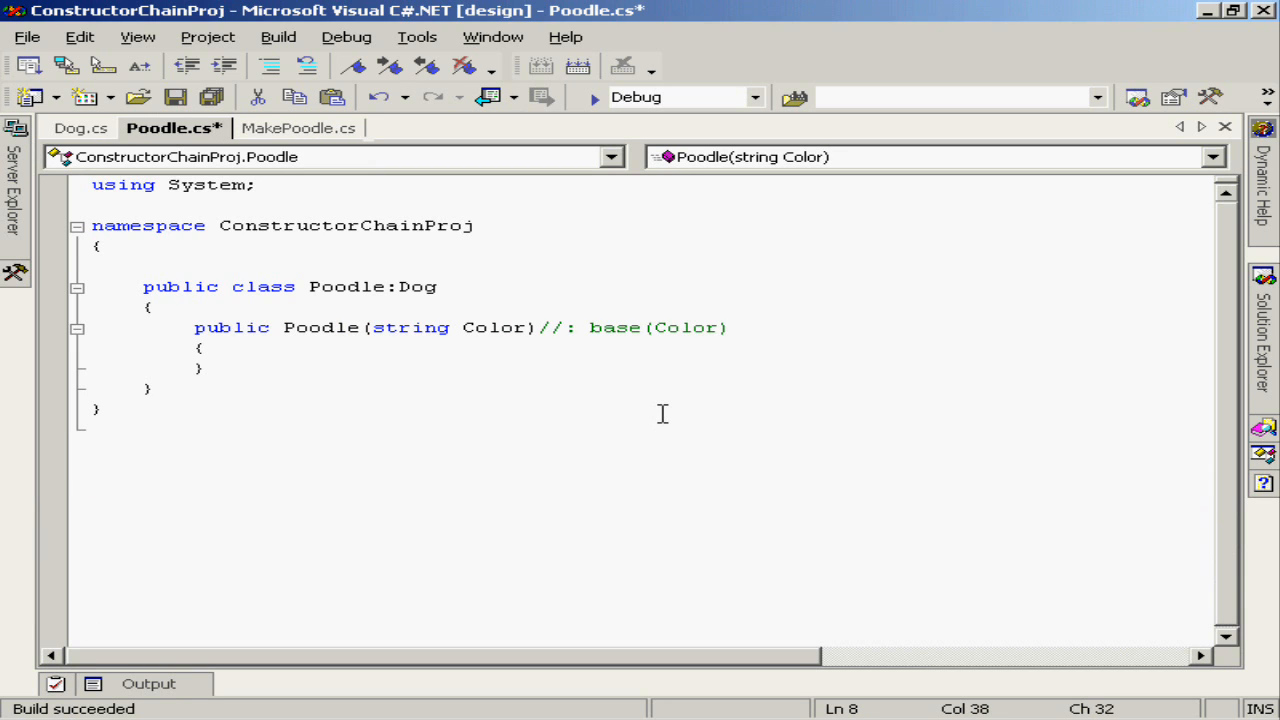
mouse_move(662, 412)
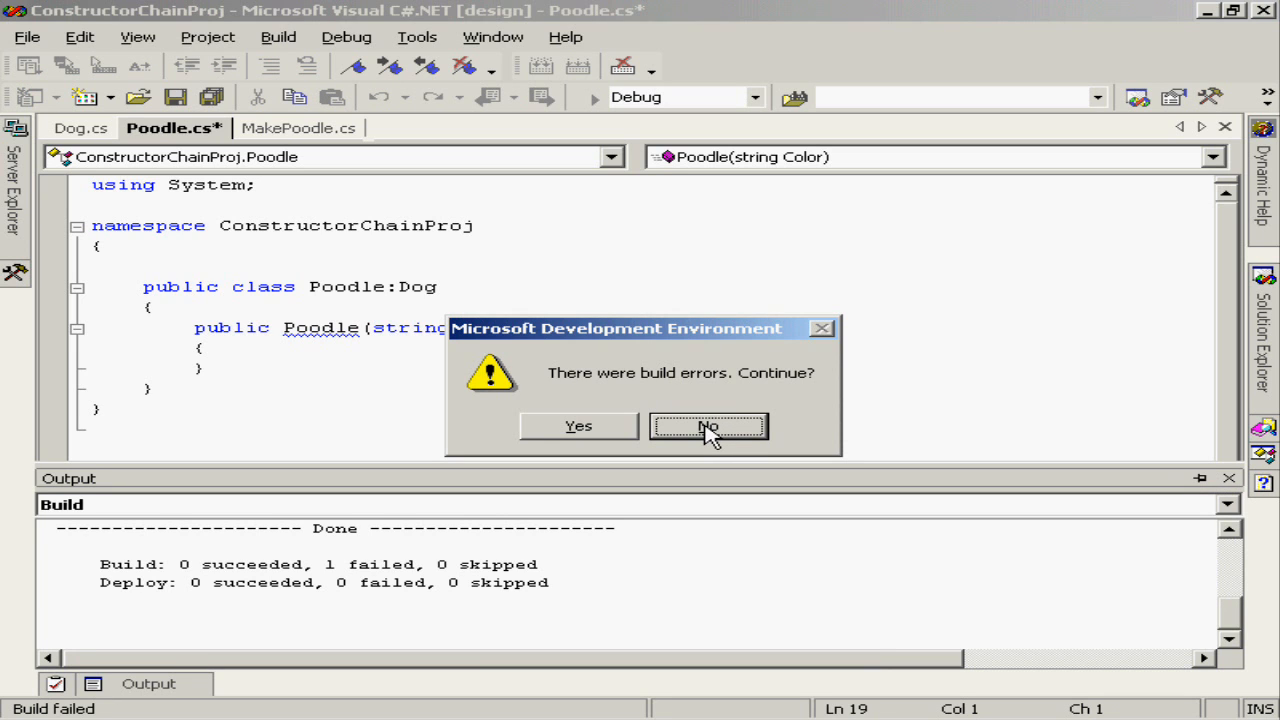
Step: Decline continuing the failed build, save Poodle.cs, and return to its editor after reading the 'No overload for method Dog' error
left_click(708, 426)
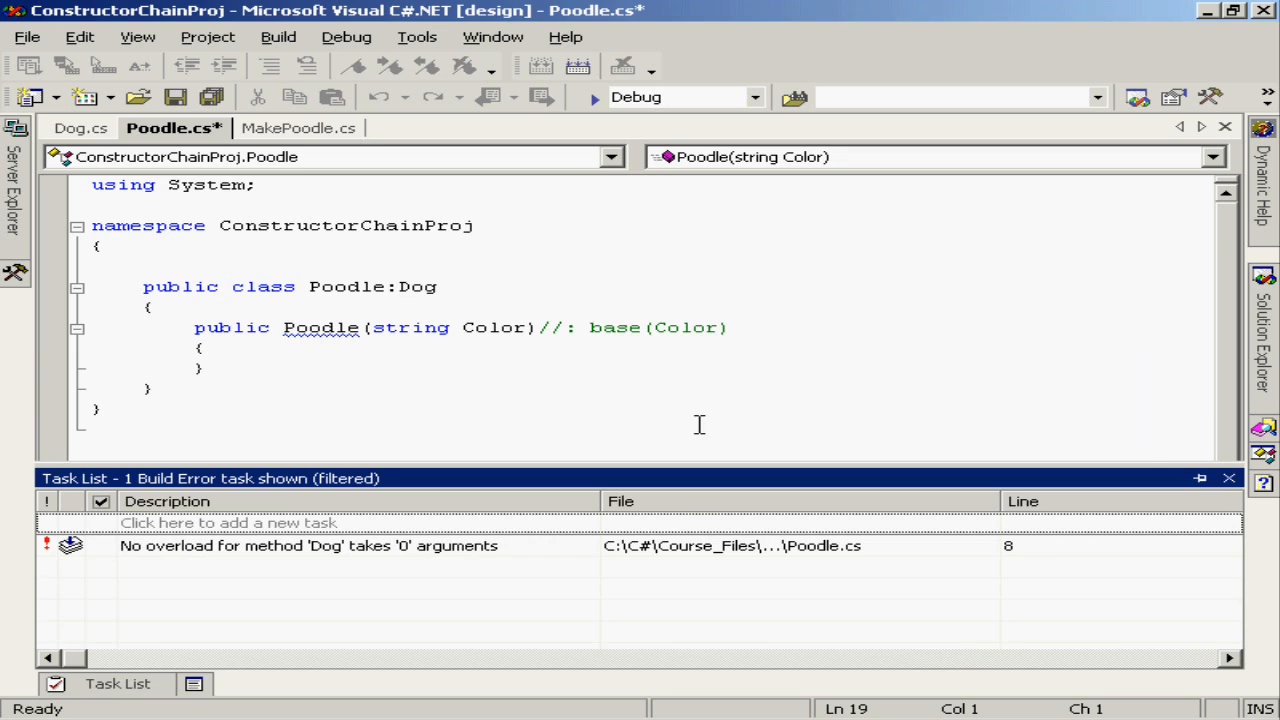
key("ctrl+s")
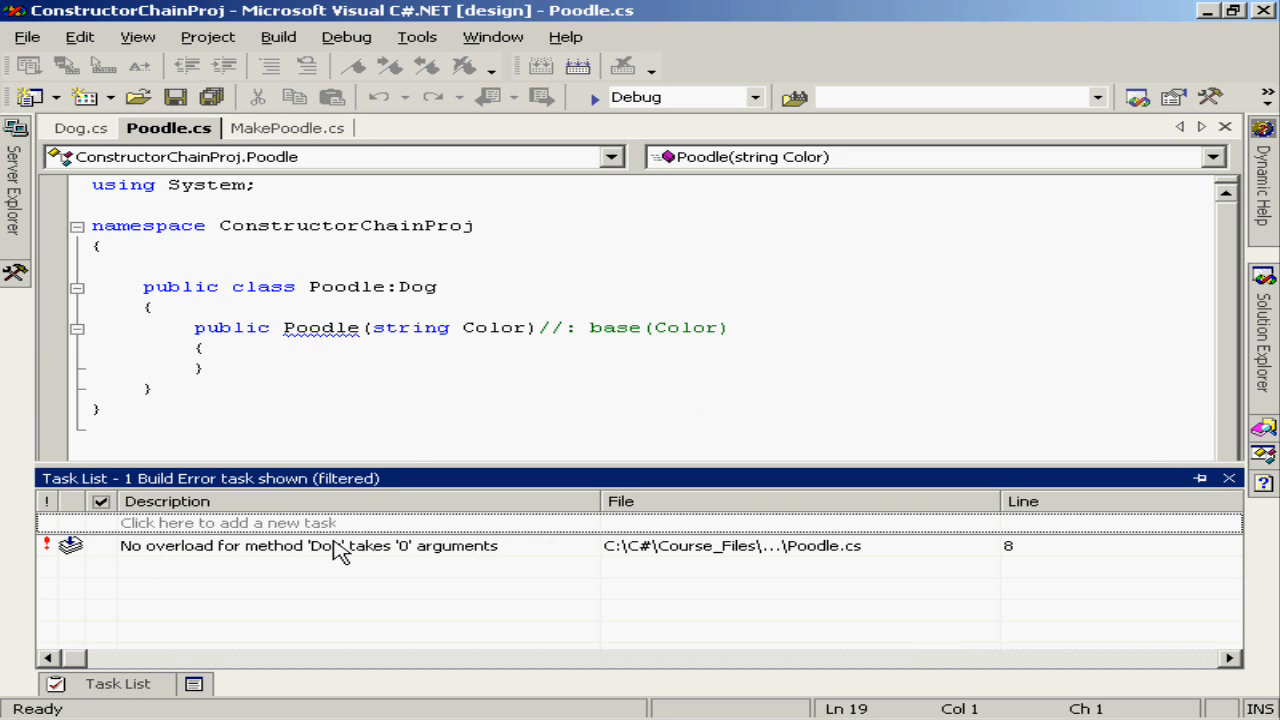
mouse_move(336, 596)
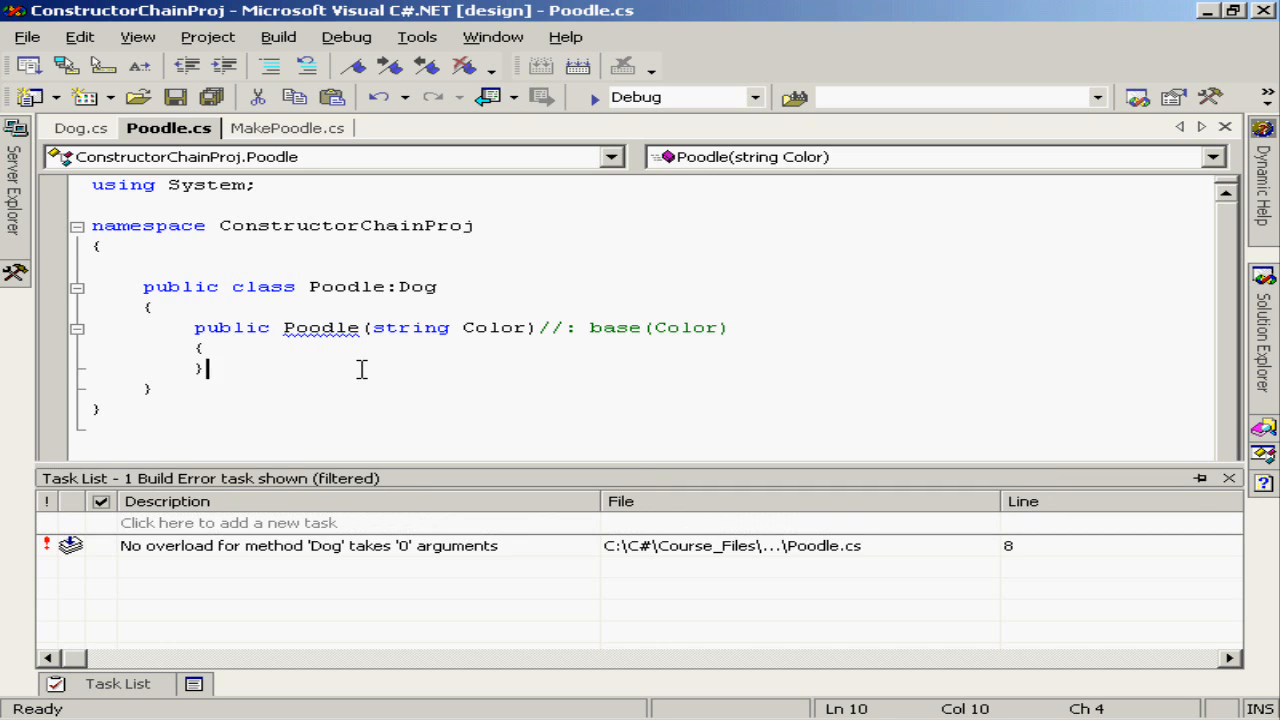
left_click(1230, 468)
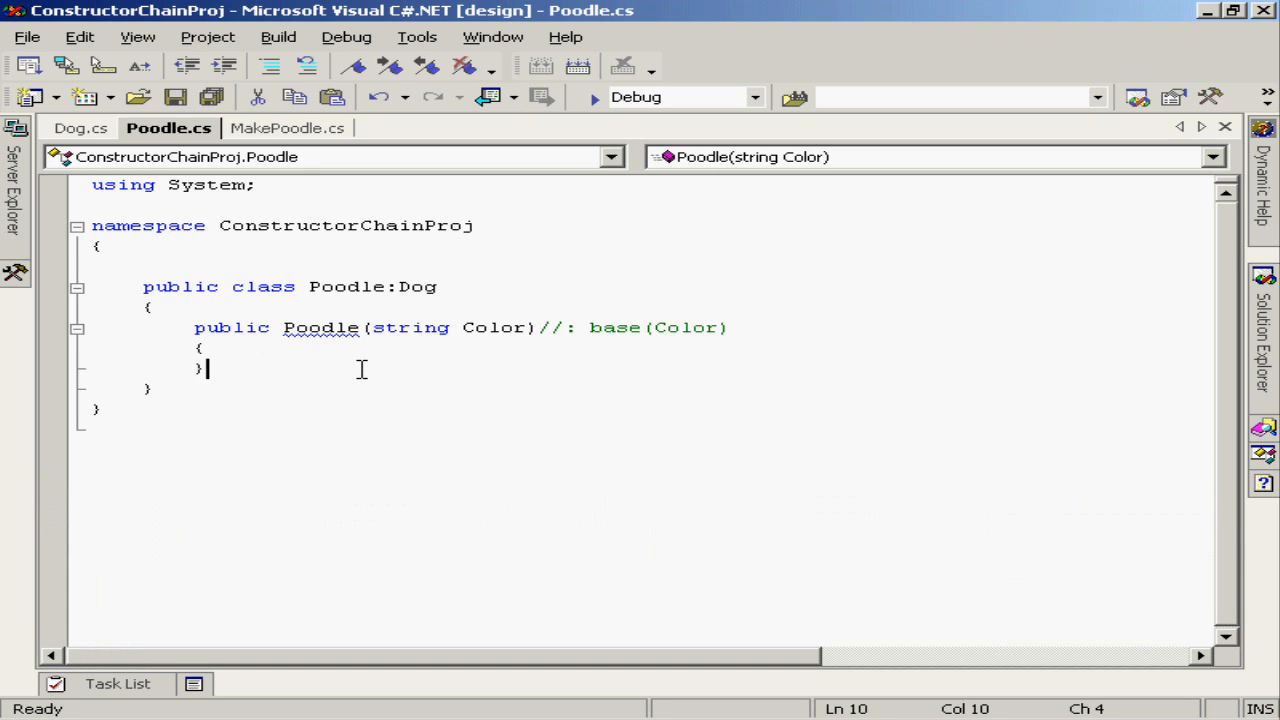